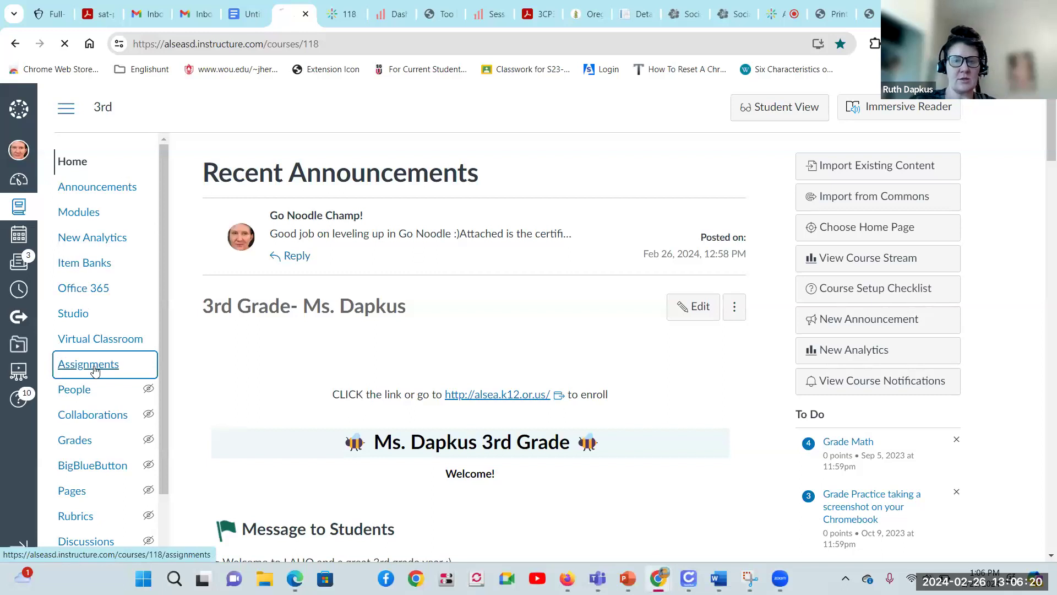
# Show the course's Assignments list scrolled down to the Week 24 homework items
pyautogui.click(88, 363)
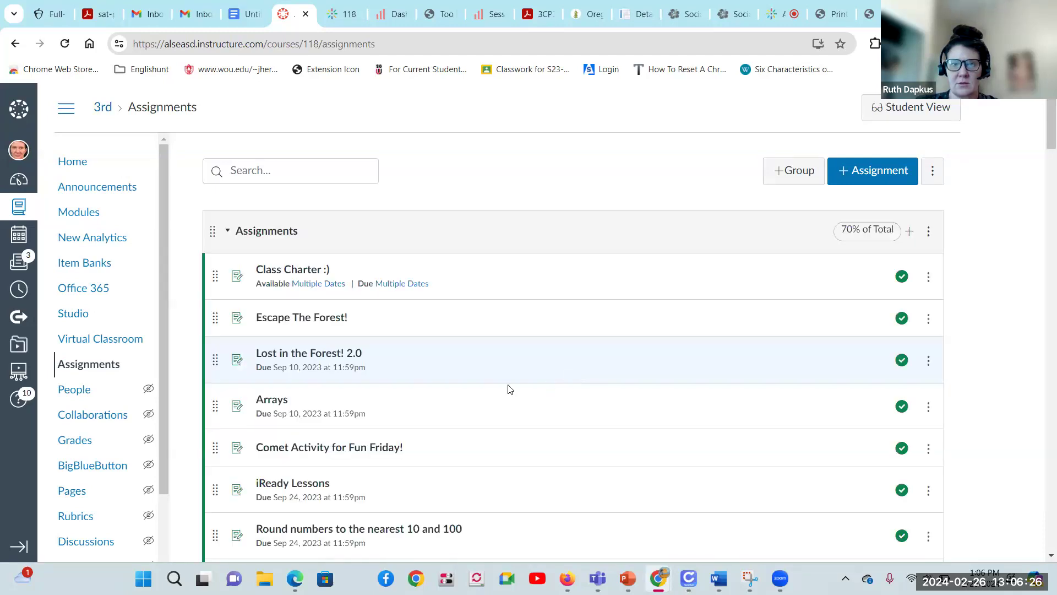
pyautogui.scroll(-3)
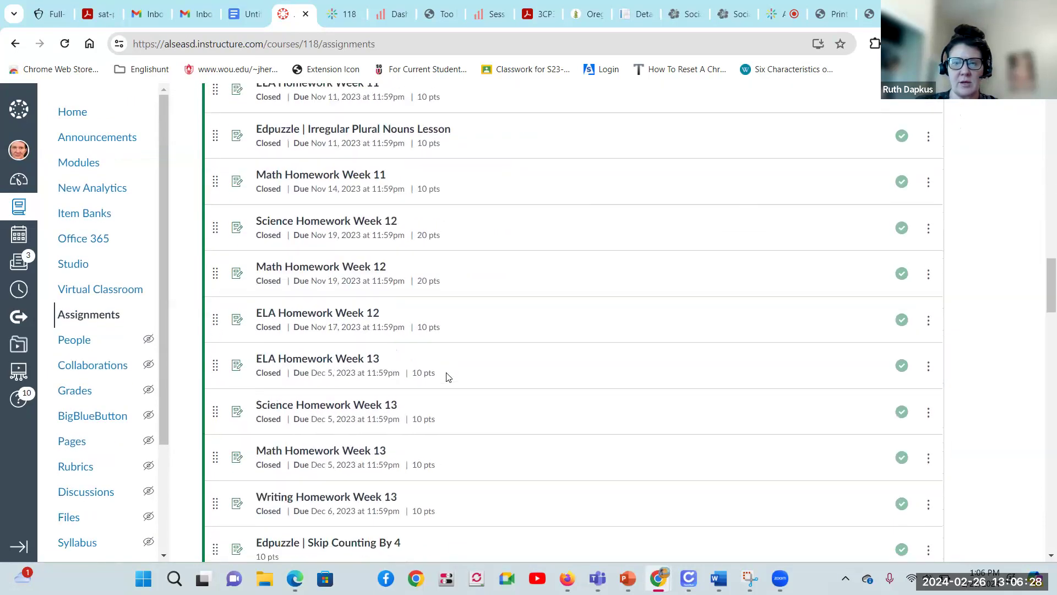
pyautogui.scroll(-3)
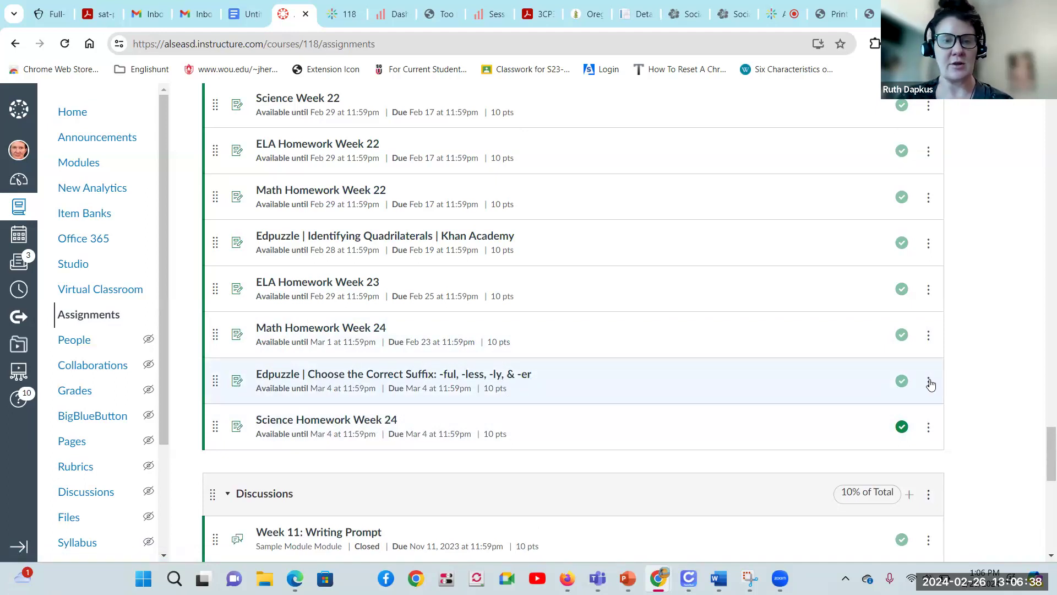
# Bring up the full edit settings for the Edpuzzle suffix assignment
pyautogui.click(930, 381)
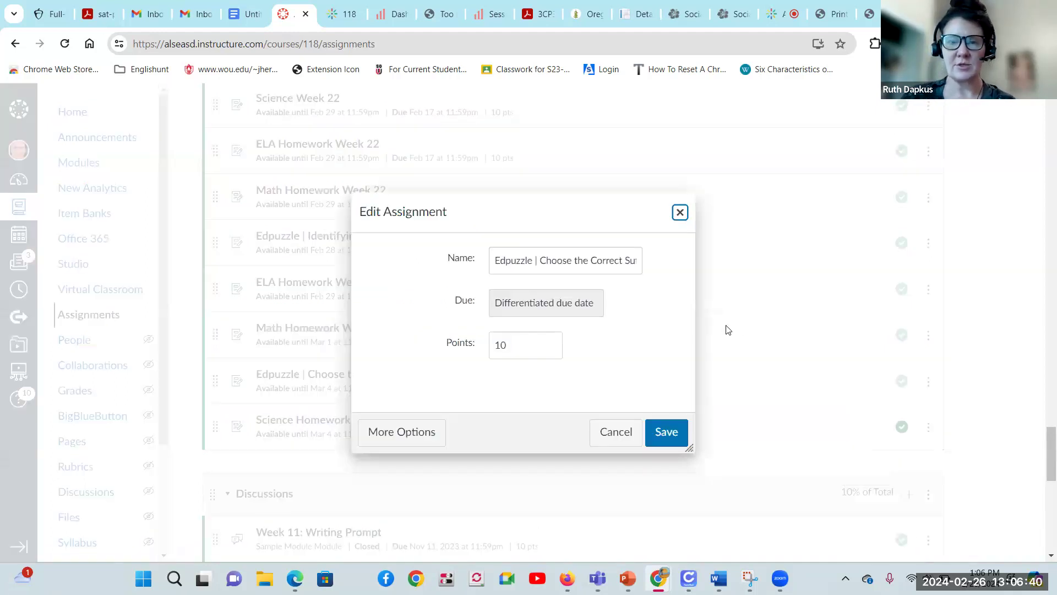
pyautogui.click(401, 431)
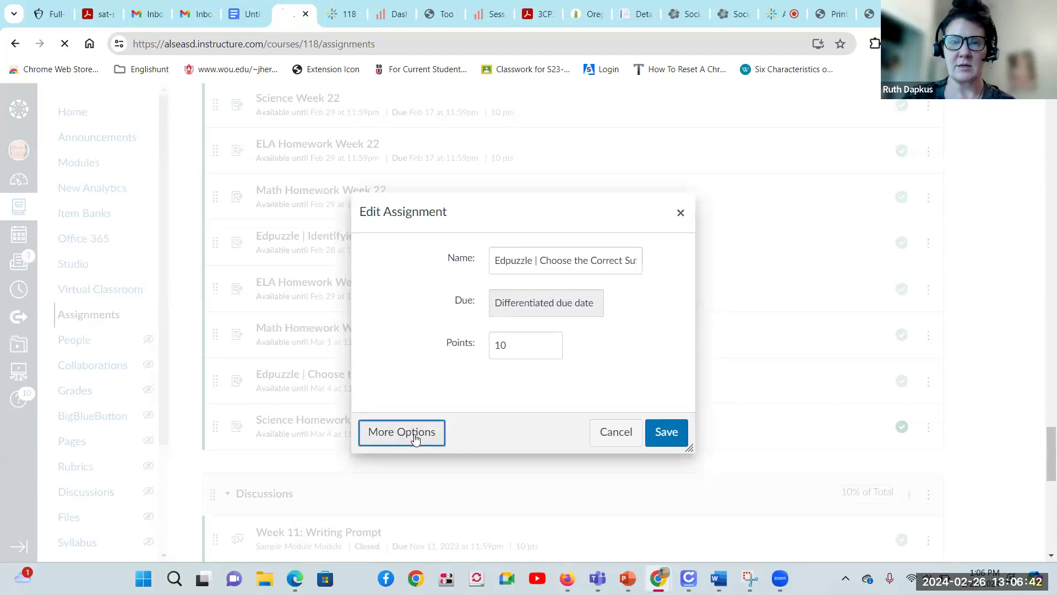
pyautogui.click(400, 432)
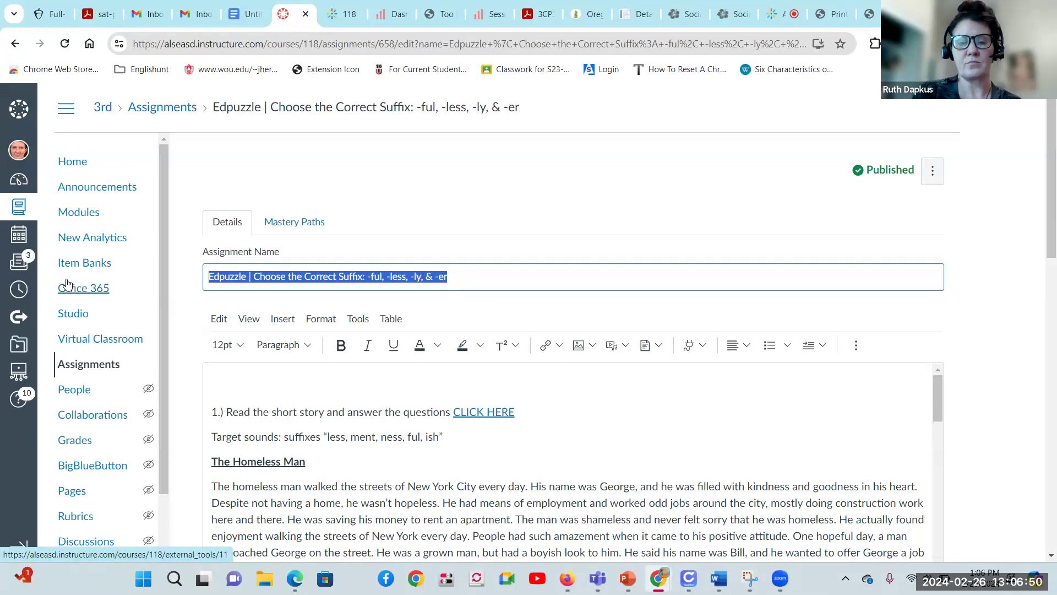
# Rename the assignment to ELA Homework Week 24 and save, continuing past the section warning
pyautogui.write('ELA Homework Week')
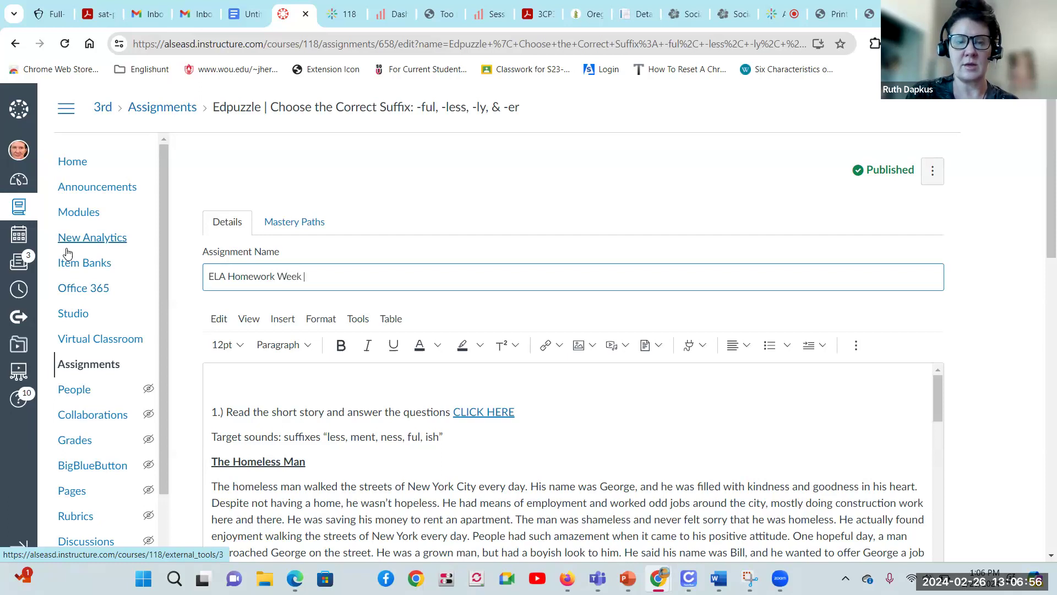
pyautogui.write('24')
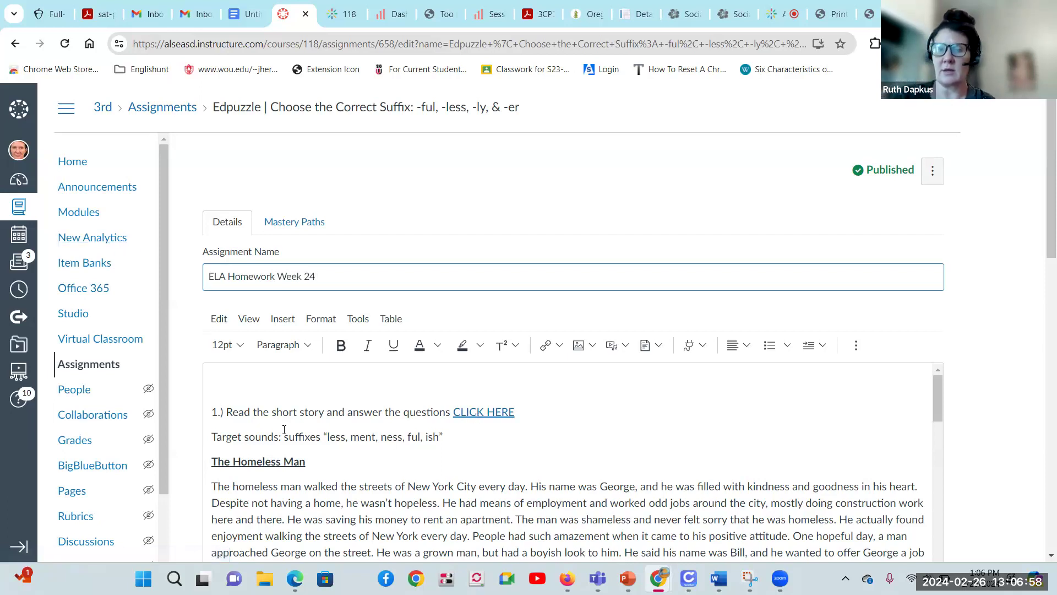
pyautogui.scroll(-3)
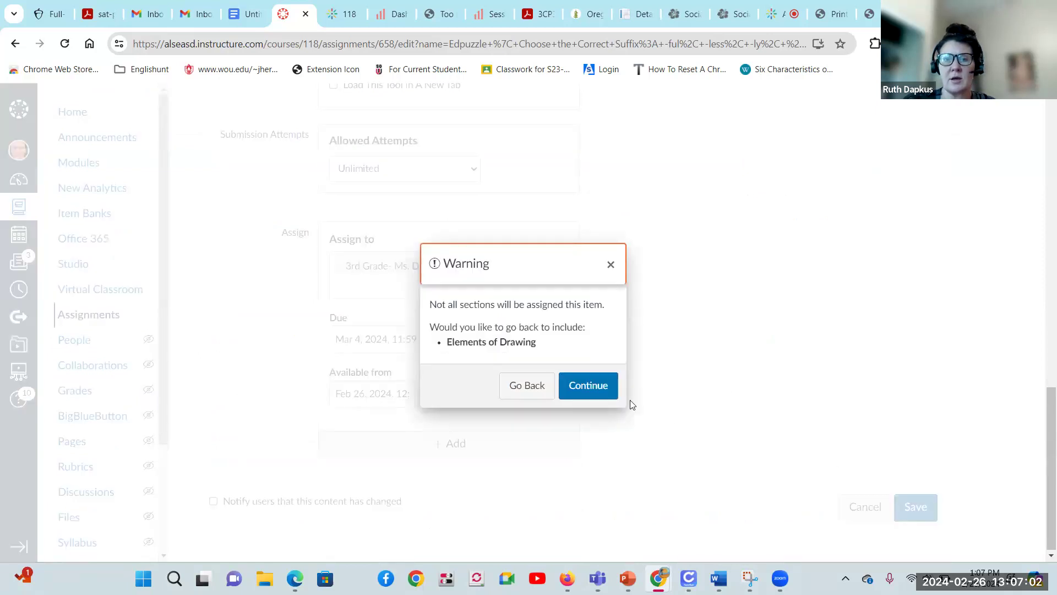
pyautogui.click(587, 385)
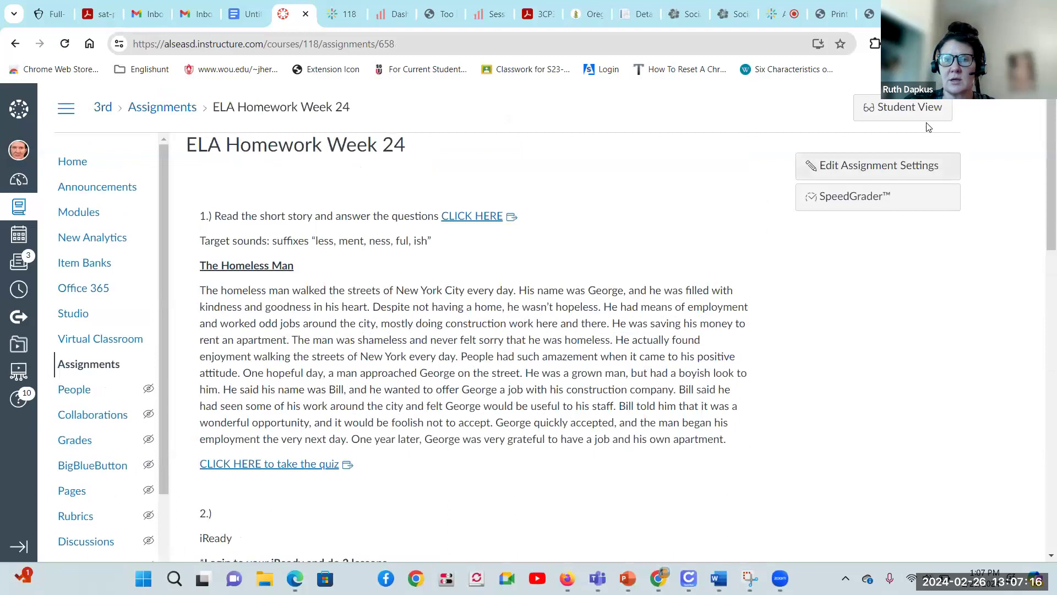
pyautogui.moveTo(601, 182)
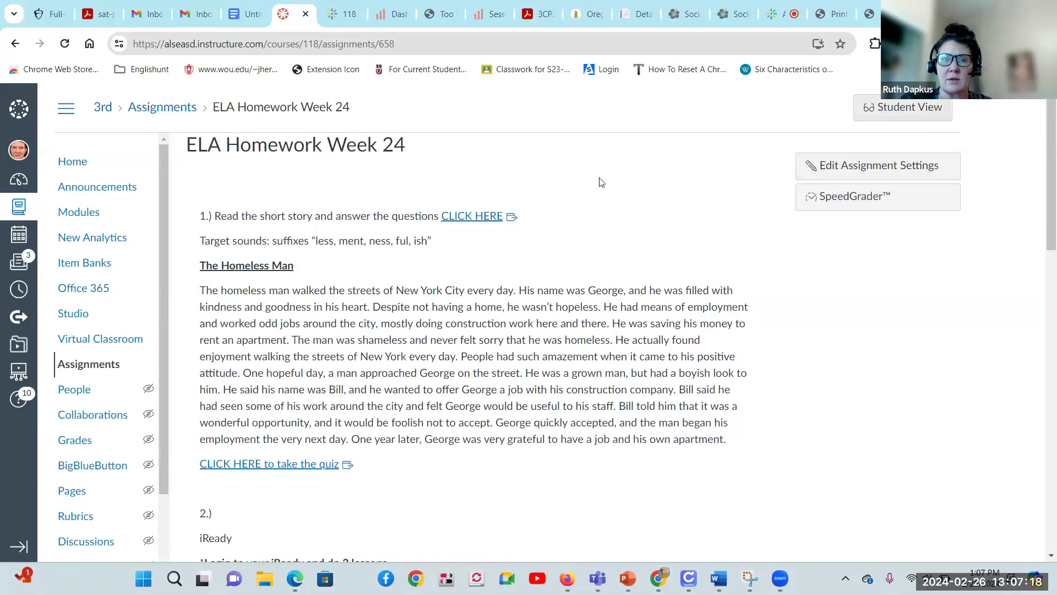
pyautogui.scroll(-3)
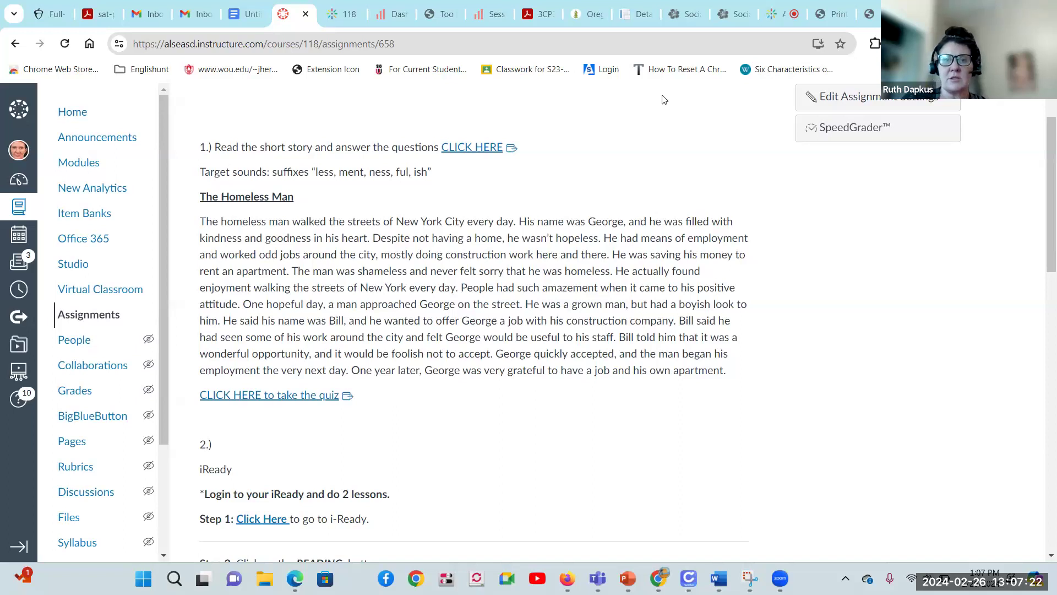
pyautogui.moveTo(188, 208)
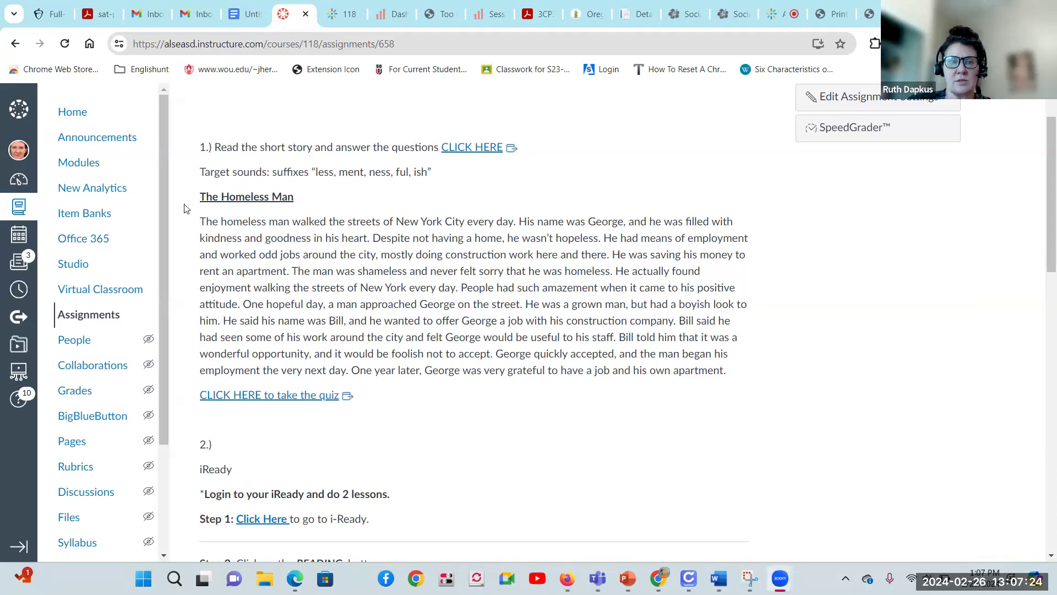
pyautogui.moveTo(507, 100)
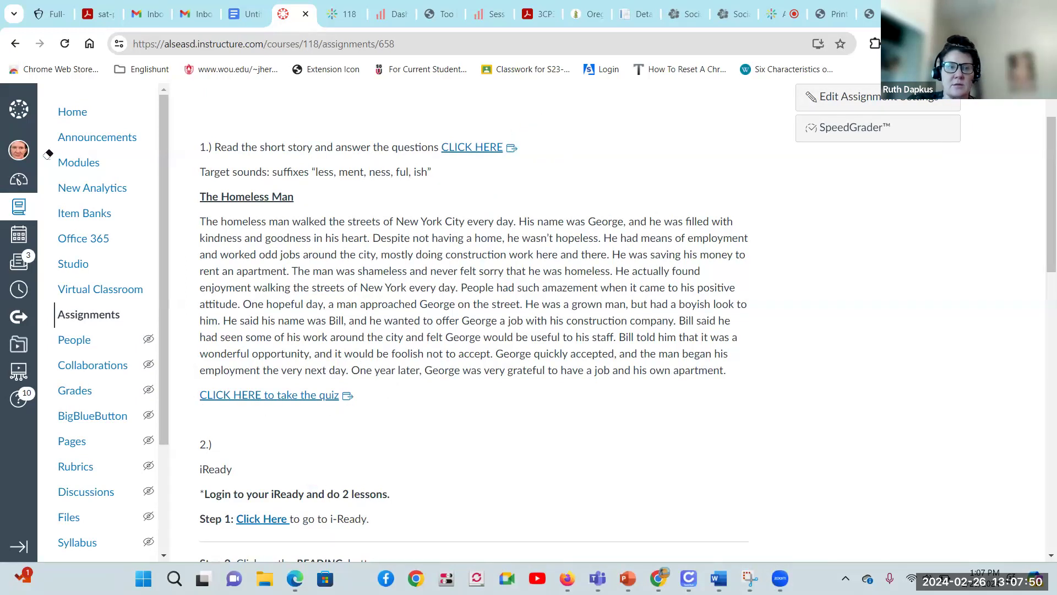
pyautogui.moveTo(815, 179)
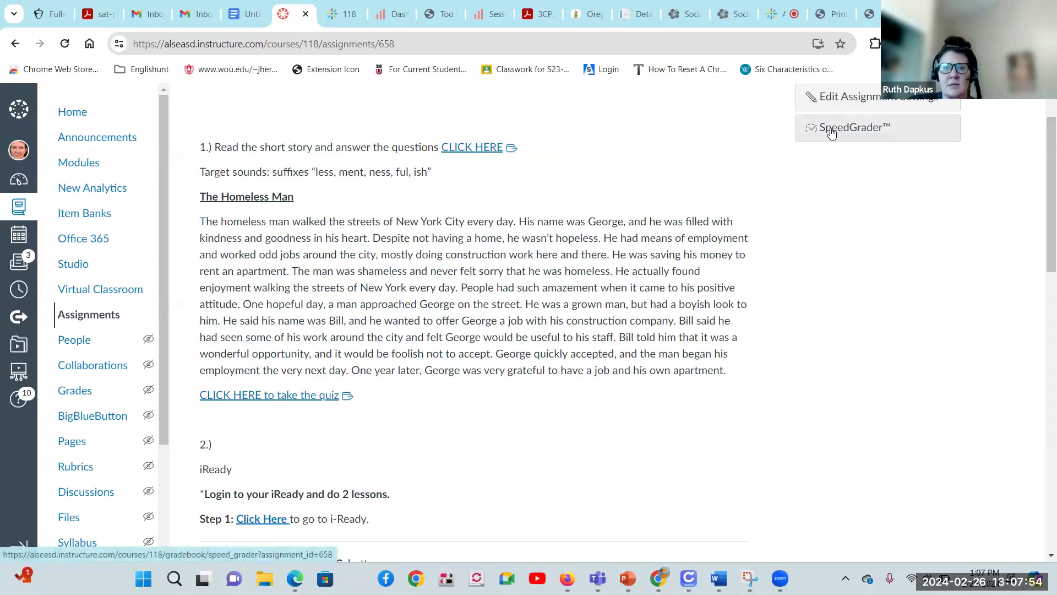
# Grade in SpeedGrader and leave the student comment "please upload"
pyautogui.click(856, 128)
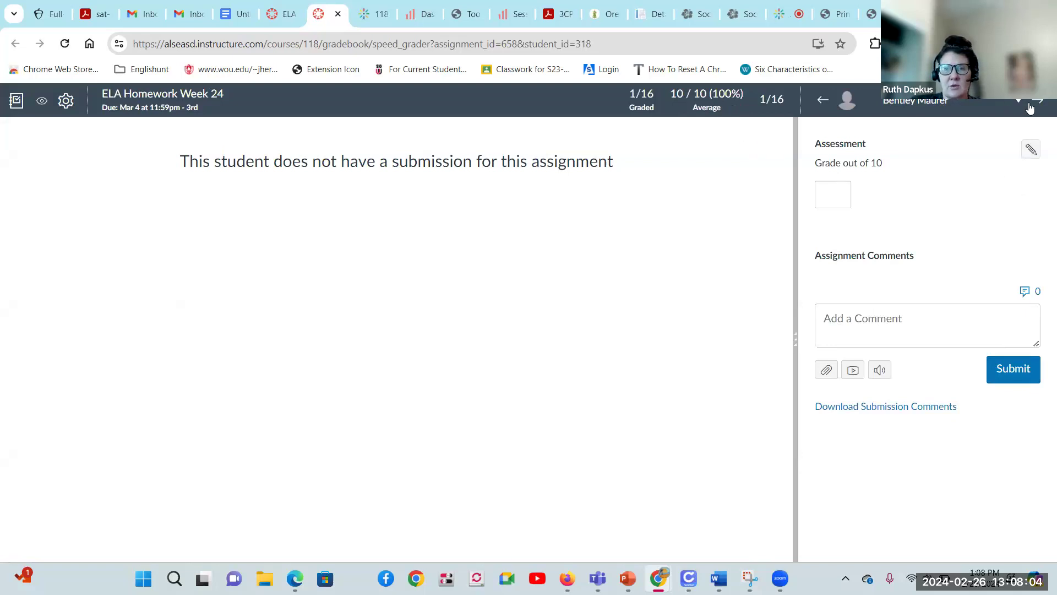
pyautogui.click(927, 324)
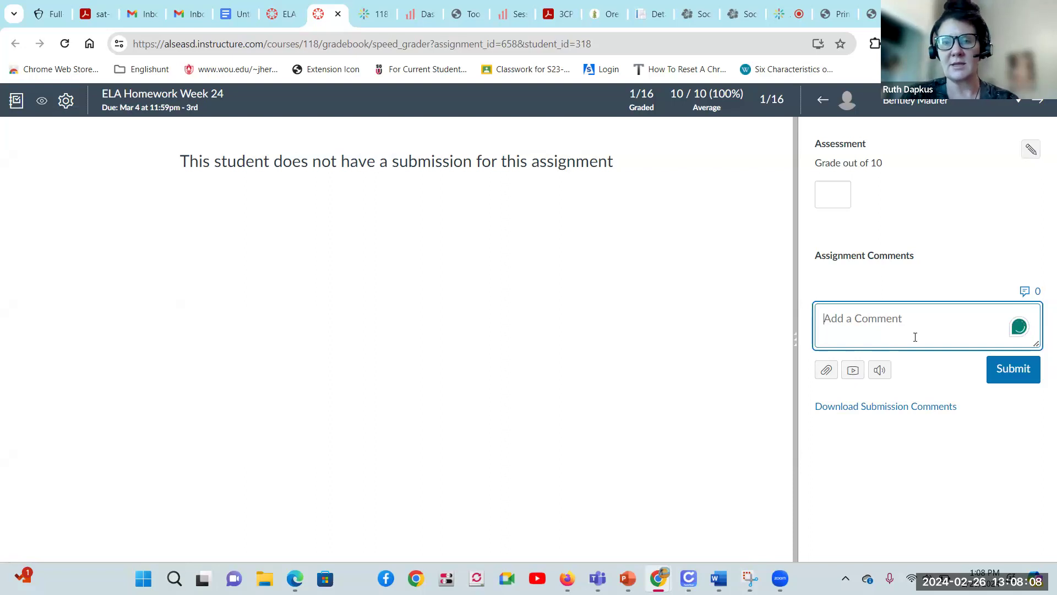
pyautogui.write('please upload')
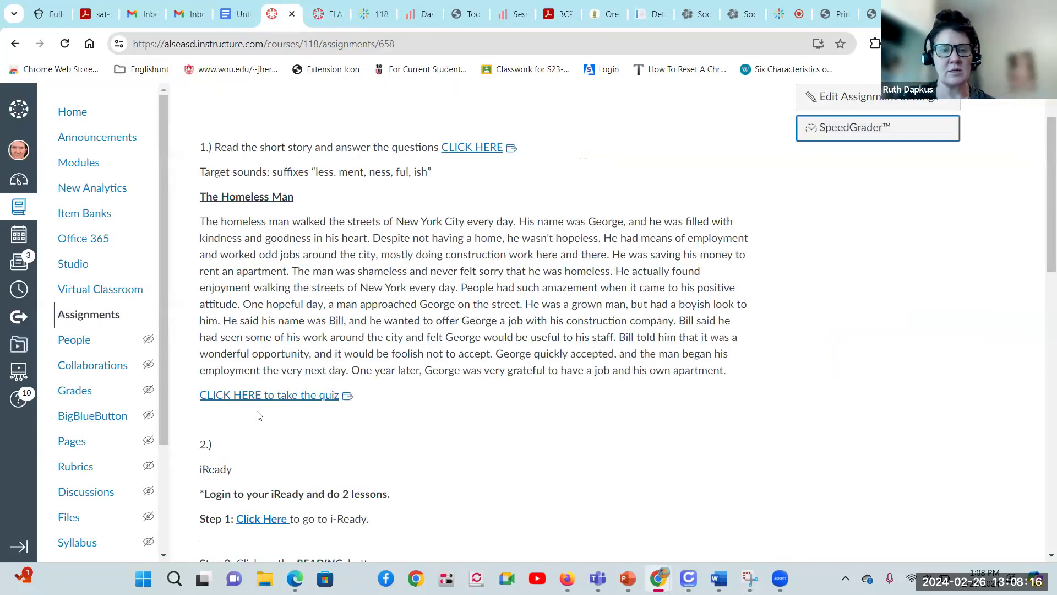
pyautogui.scroll(-3)
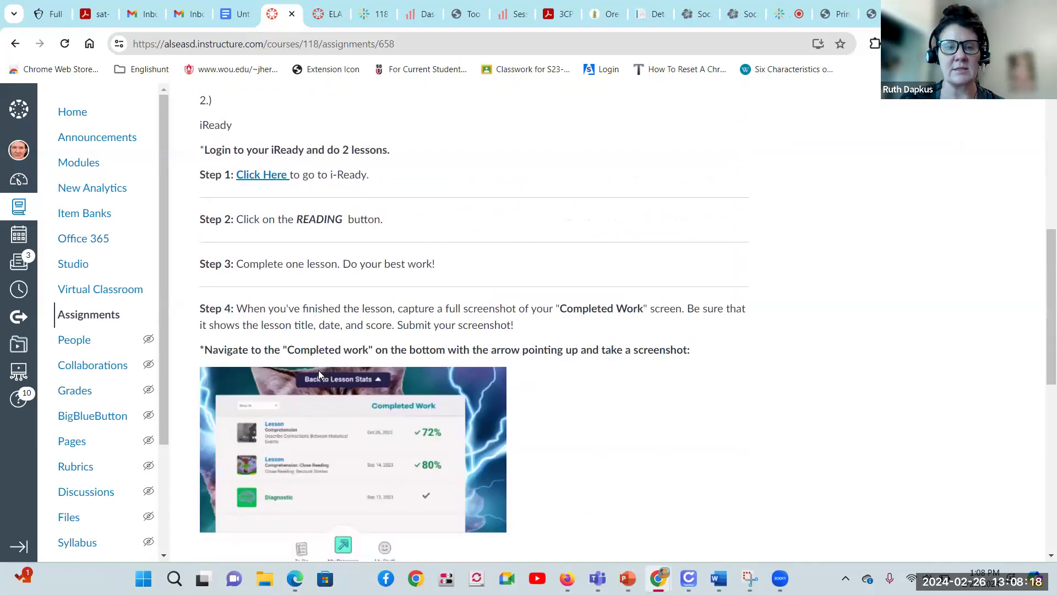
pyautogui.scroll(-3)
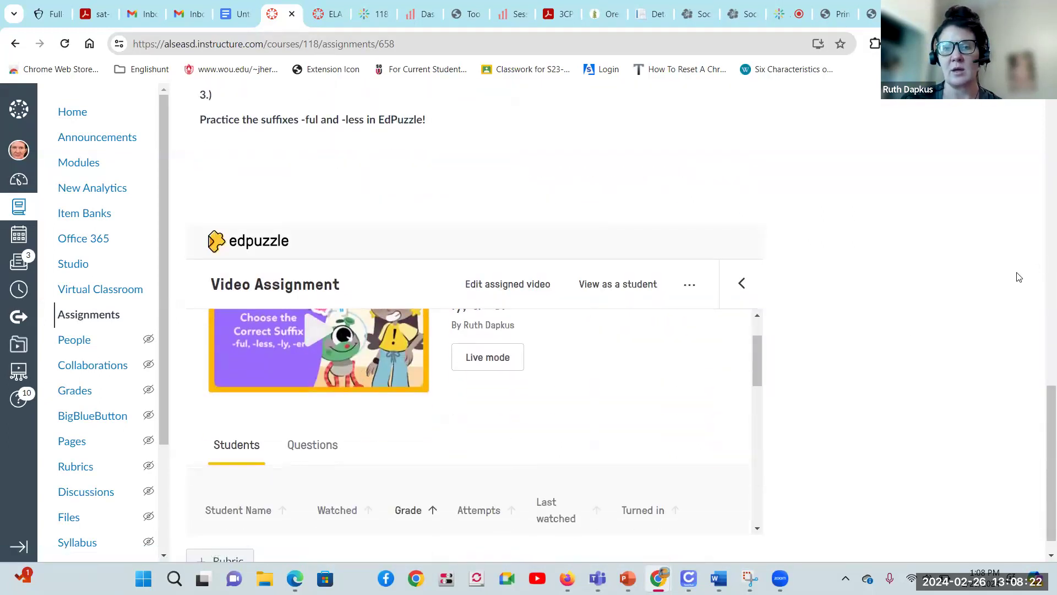
pyautogui.scroll(-3)
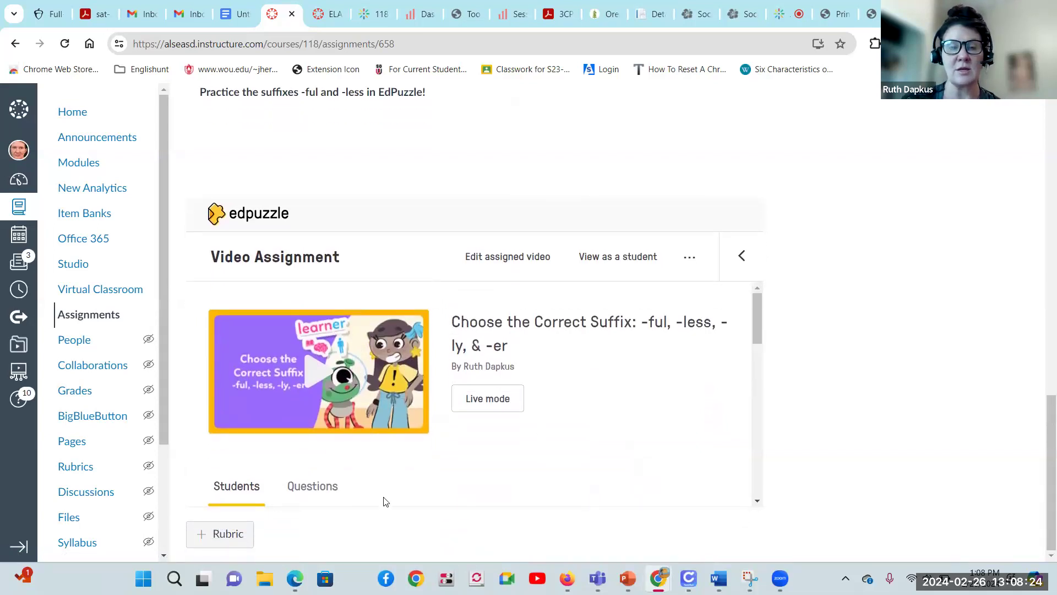
pyautogui.moveTo(383, 24)
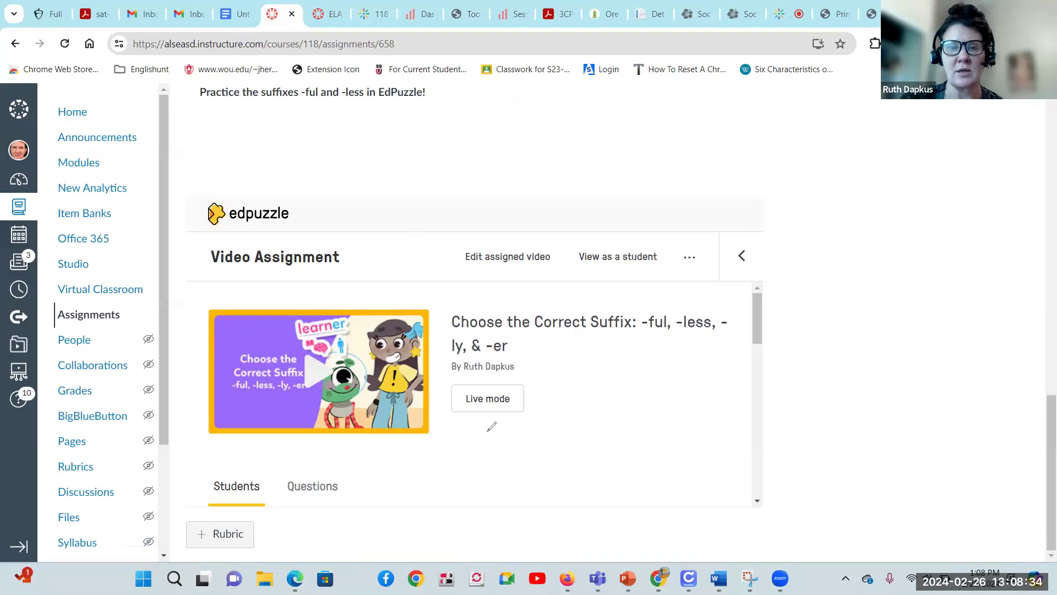
pyautogui.moveTo(616, 401)
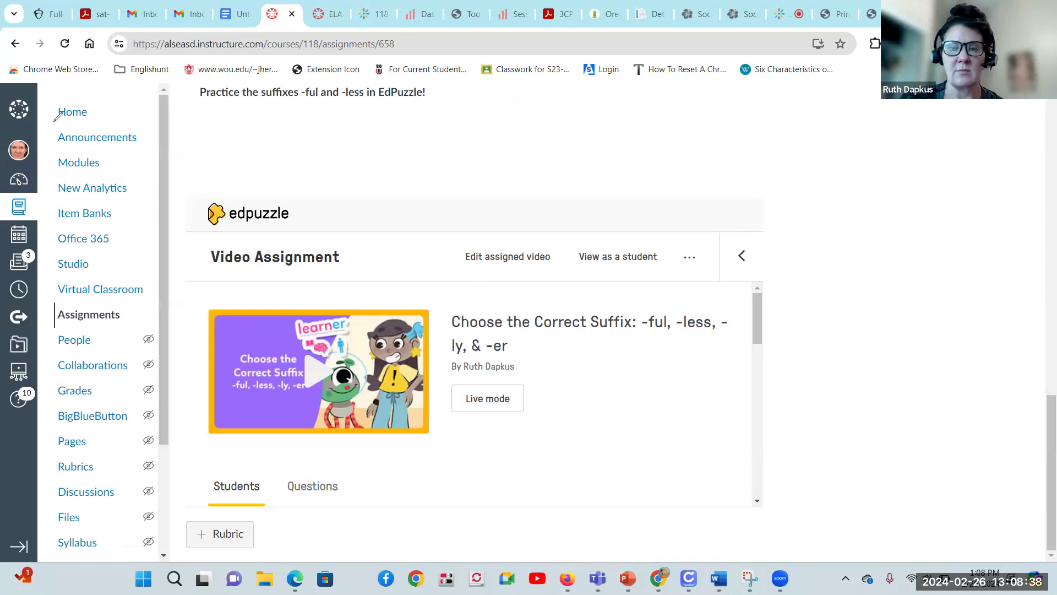
pyautogui.scroll(-3)
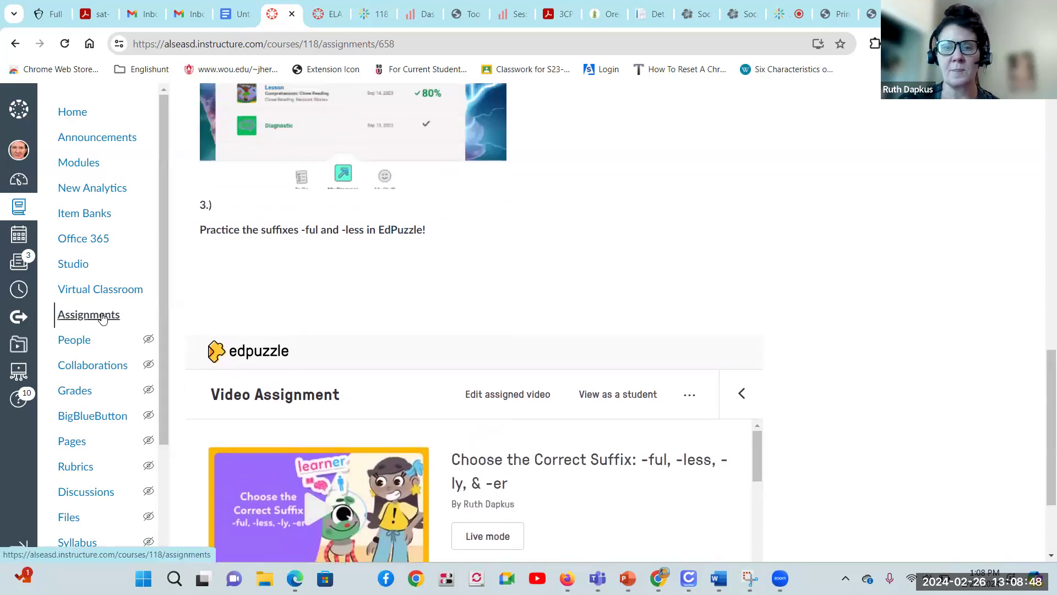
# Go back to Assignments and open Math Homework Week 24 with its Quadrilateral Study Sheet
pyautogui.click(88, 314)
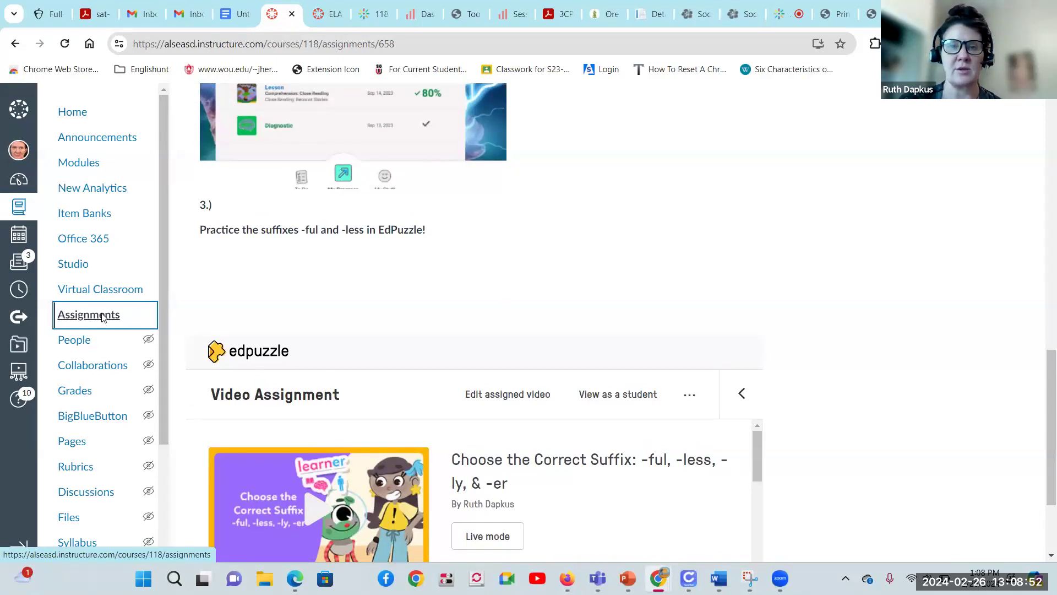
pyautogui.click(88, 314)
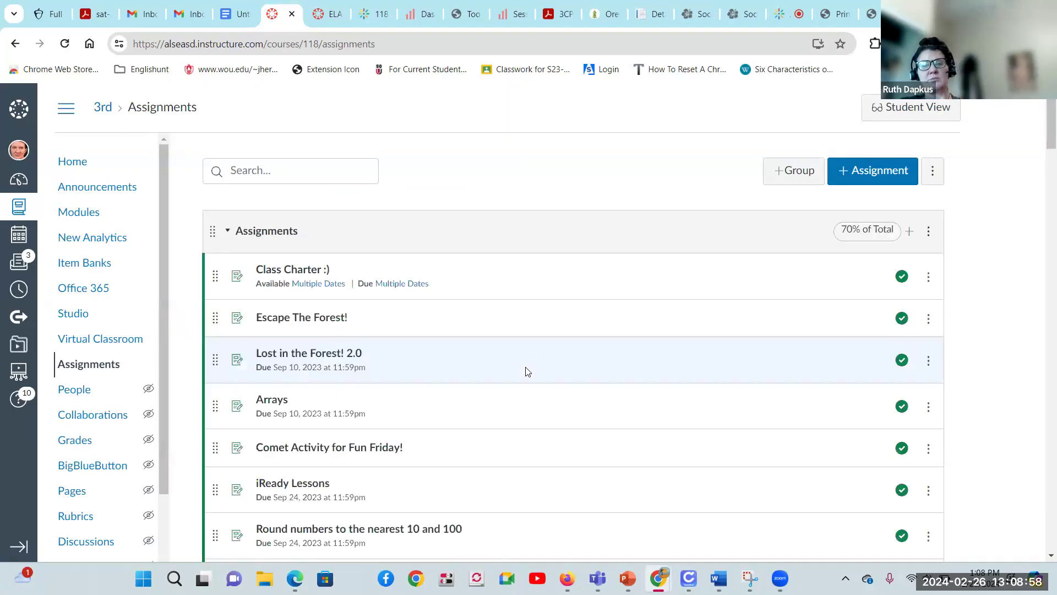
pyautogui.scroll(-3)
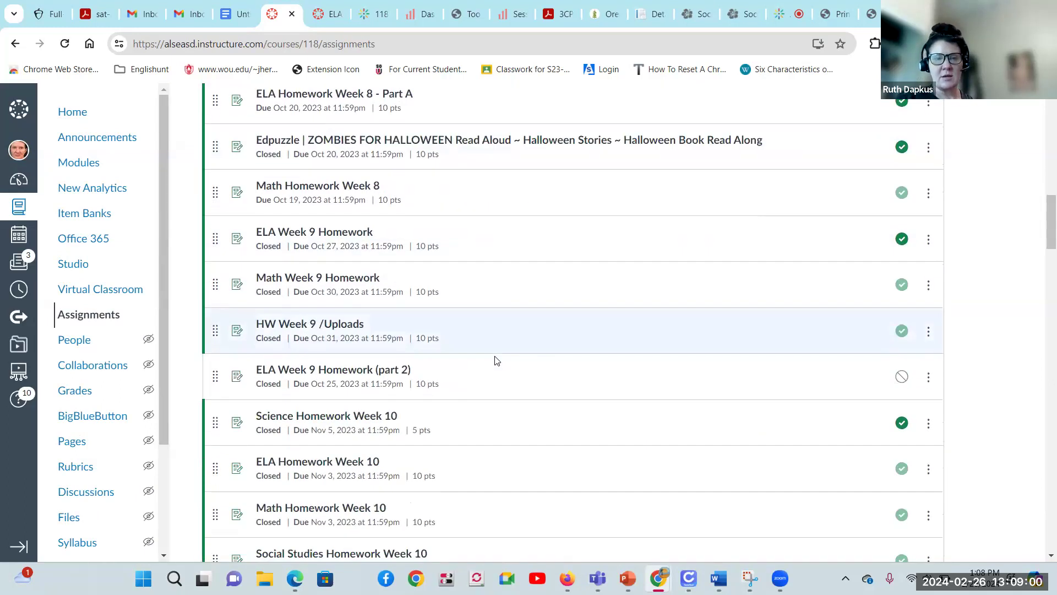
pyautogui.scroll(-3)
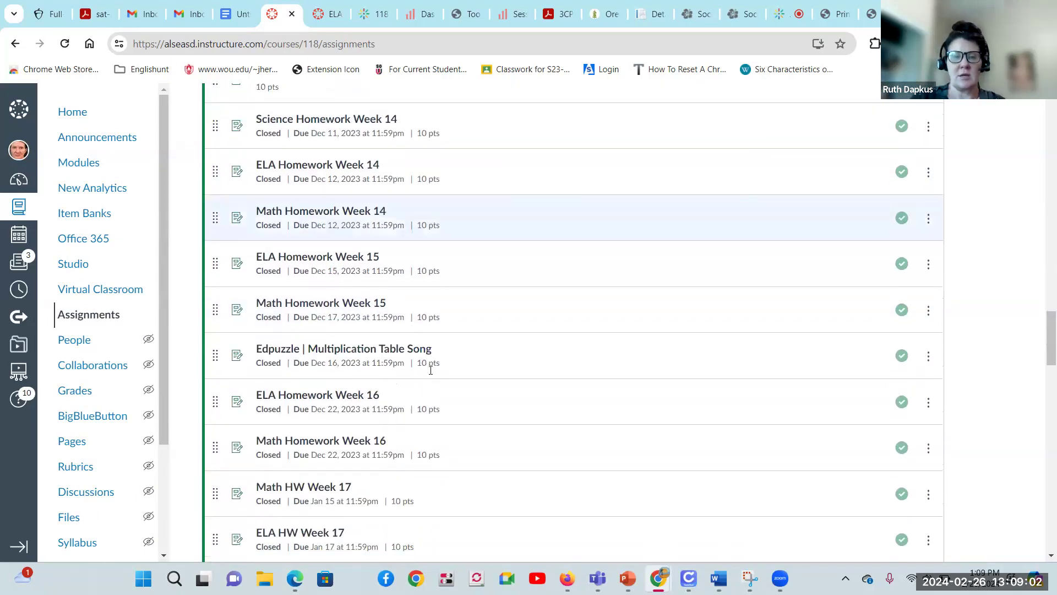
pyautogui.scroll(-3)
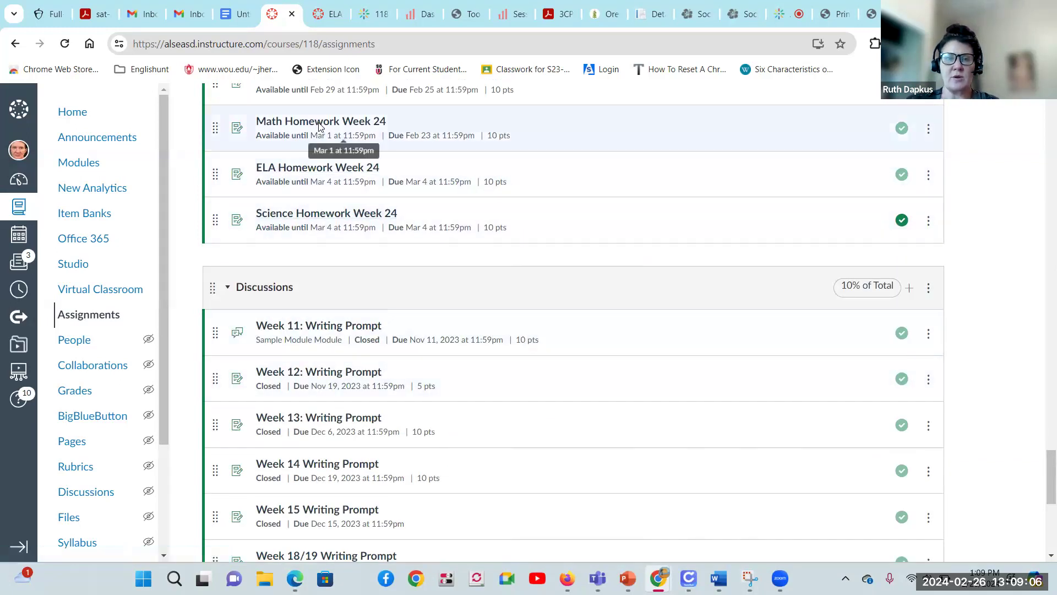
pyautogui.click(321, 121)
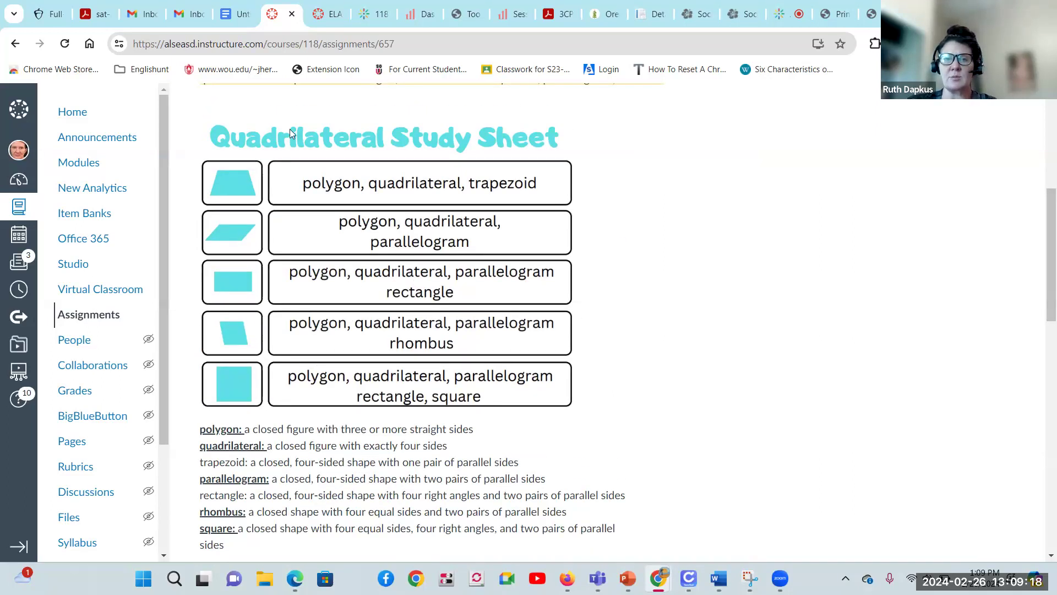
pyautogui.moveTo(537, 101)
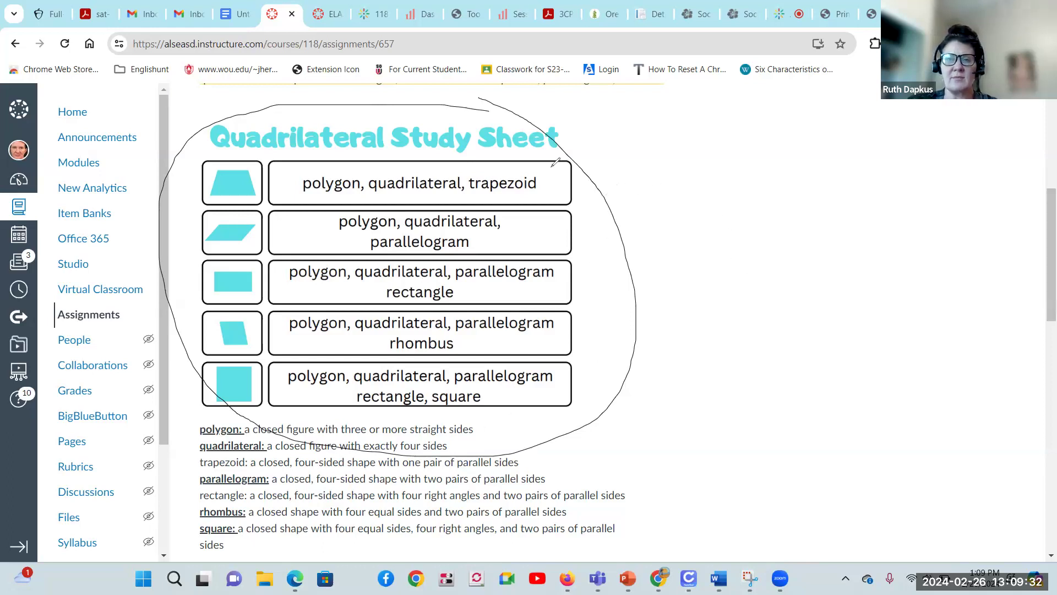
pyautogui.moveTo(660, 100)
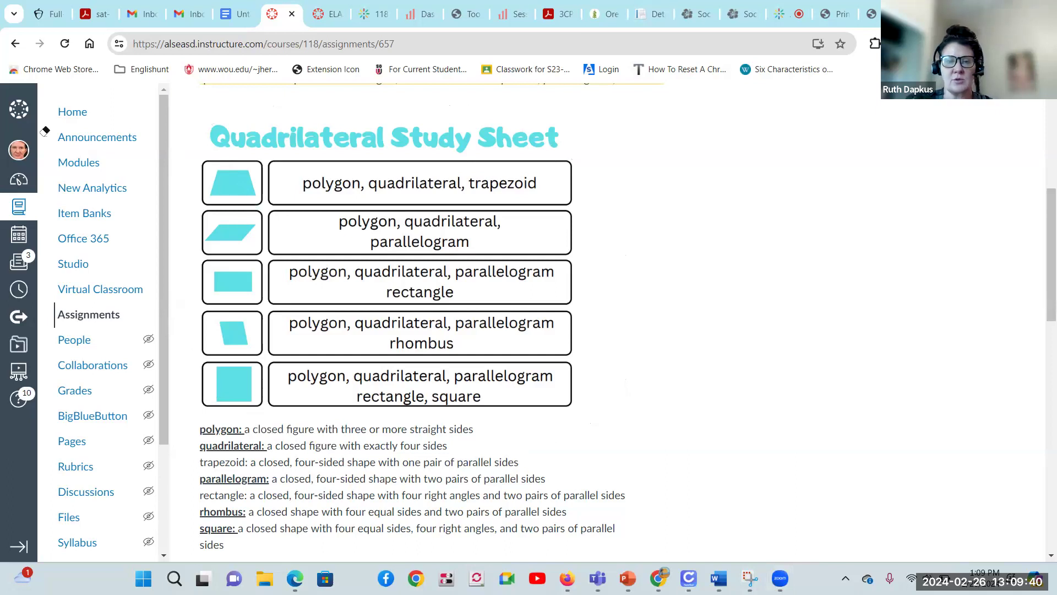
pyautogui.scroll(-3)
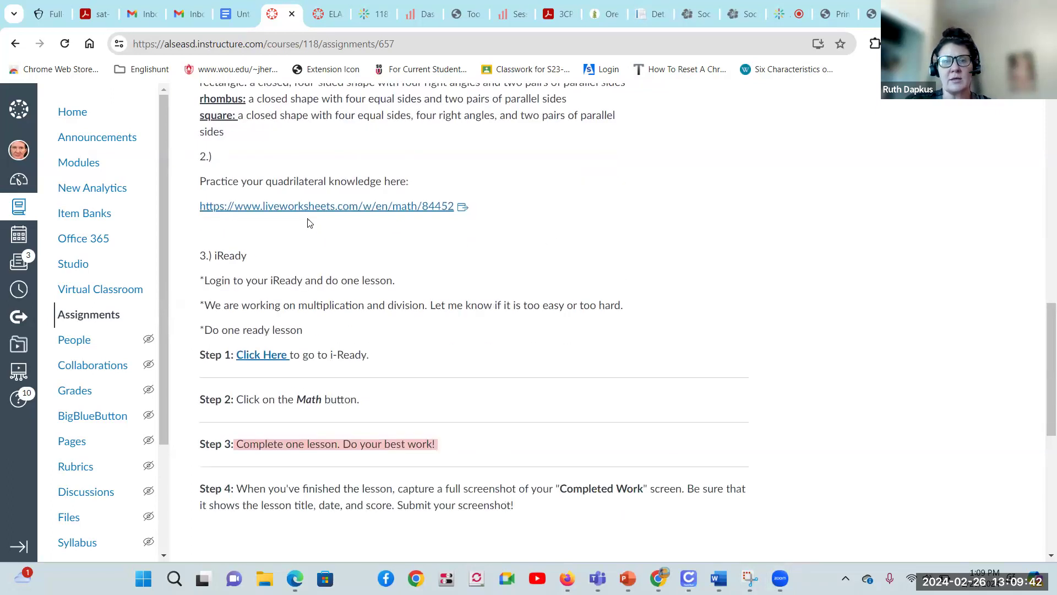
pyautogui.moveTo(275, 223)
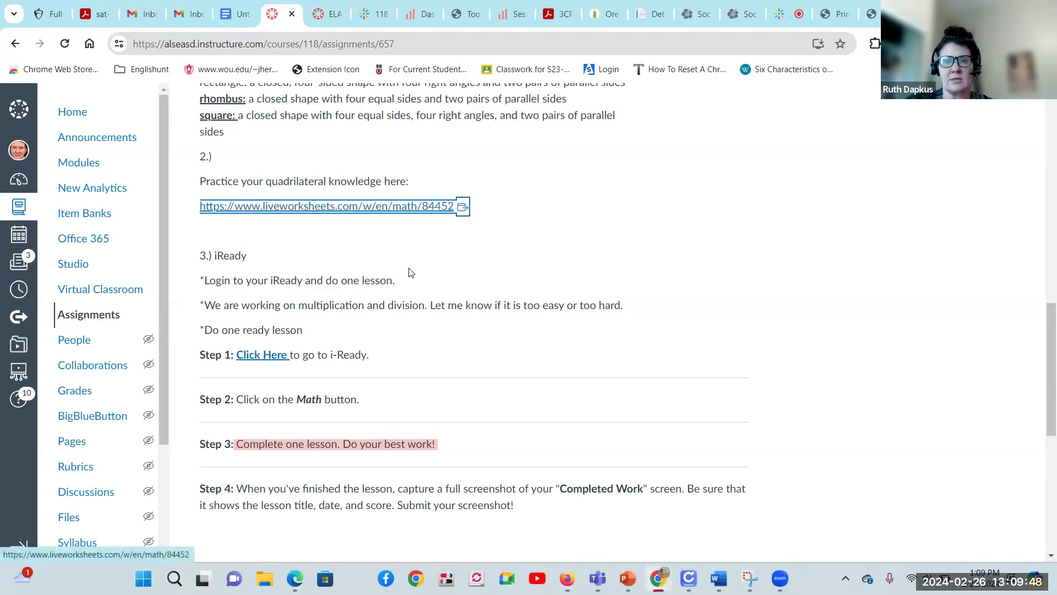
# Follow the liveworksheets.com link to the Quadrilaterals matching worksheet in a new tab
pyautogui.click(326, 206)
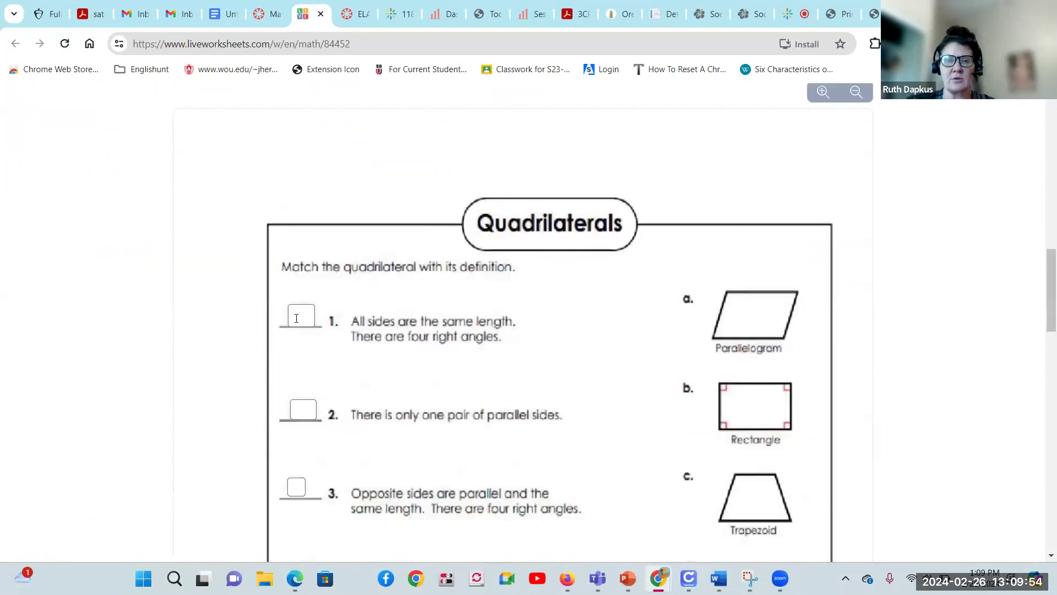
pyautogui.moveTo(578, 317)
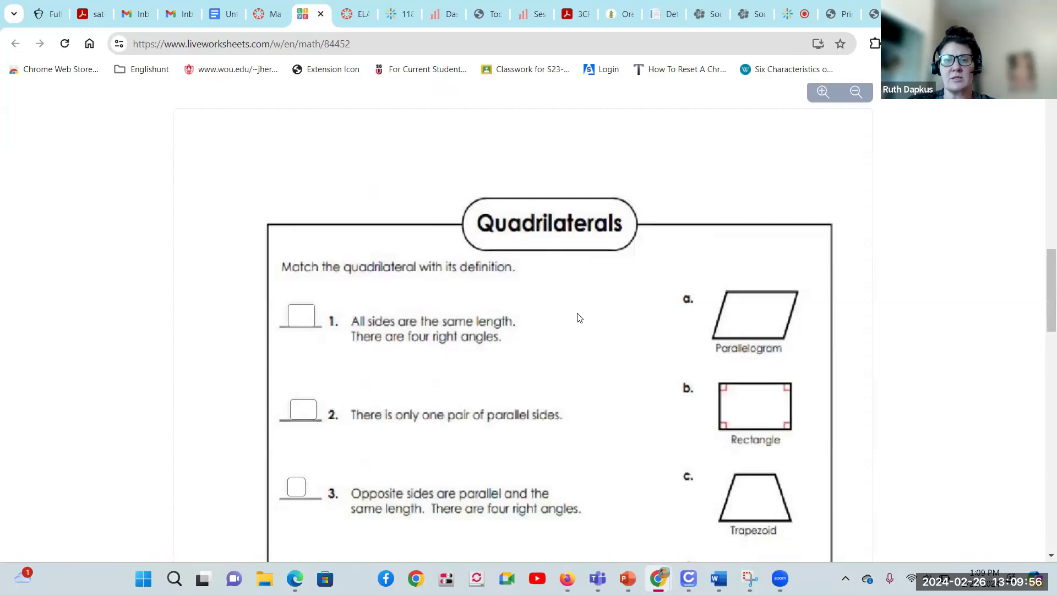
pyautogui.scroll(-3)
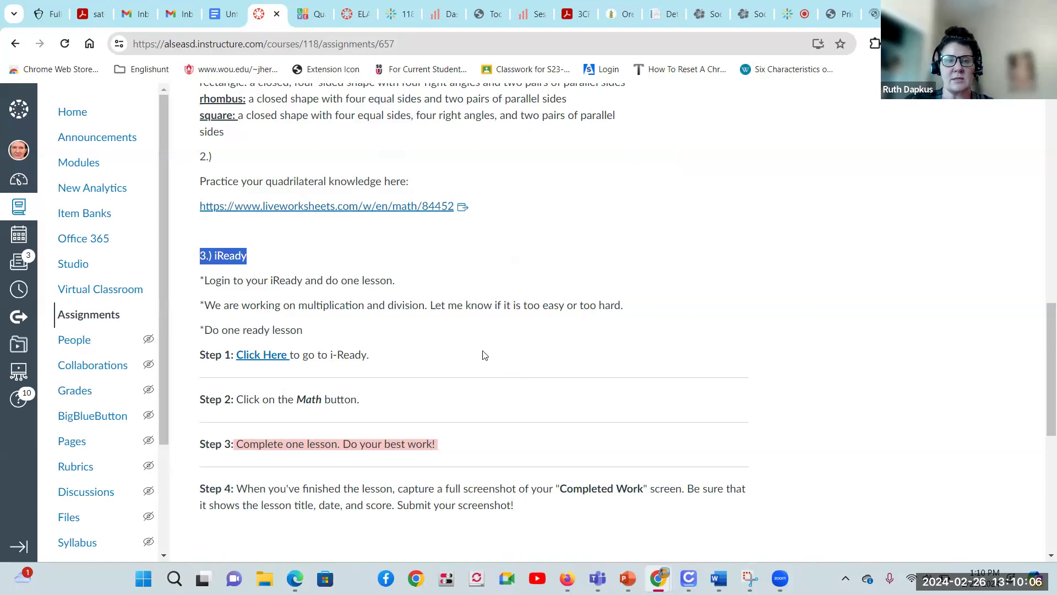
pyautogui.moveTo(512, 422)
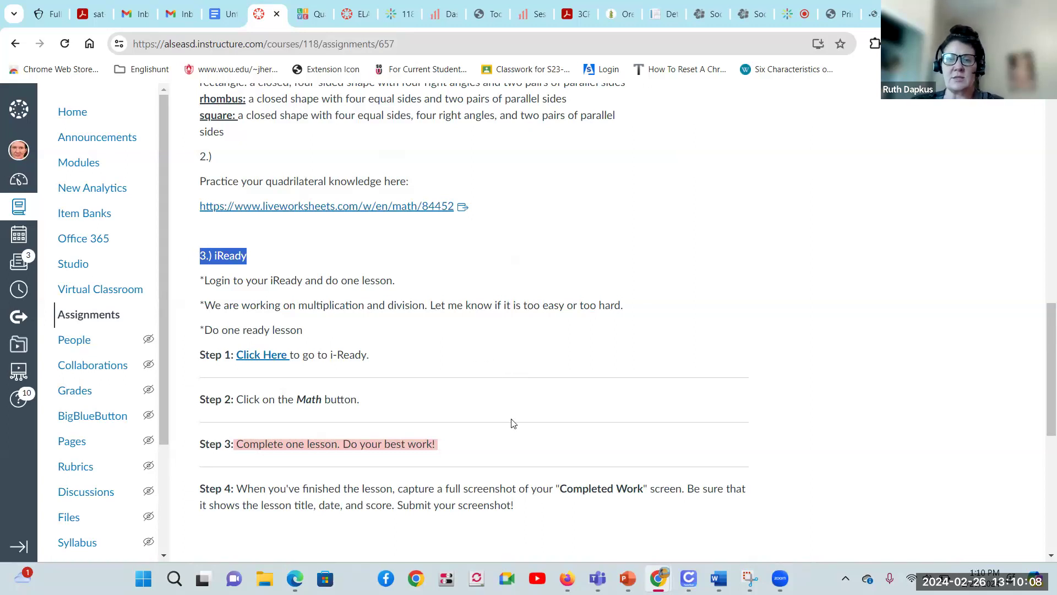
pyautogui.scroll(-3)
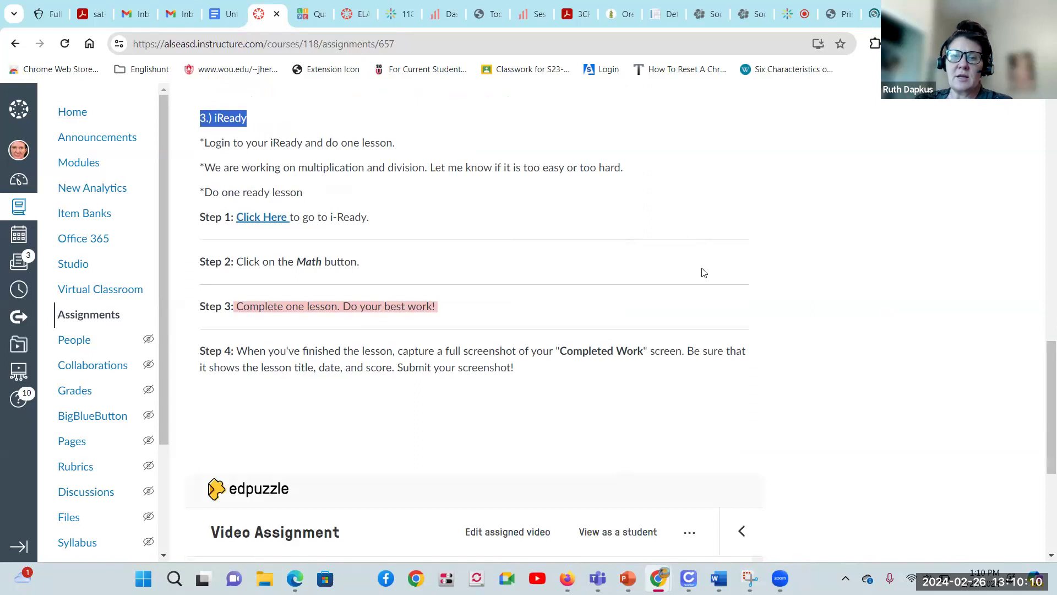
pyautogui.scroll(-3)
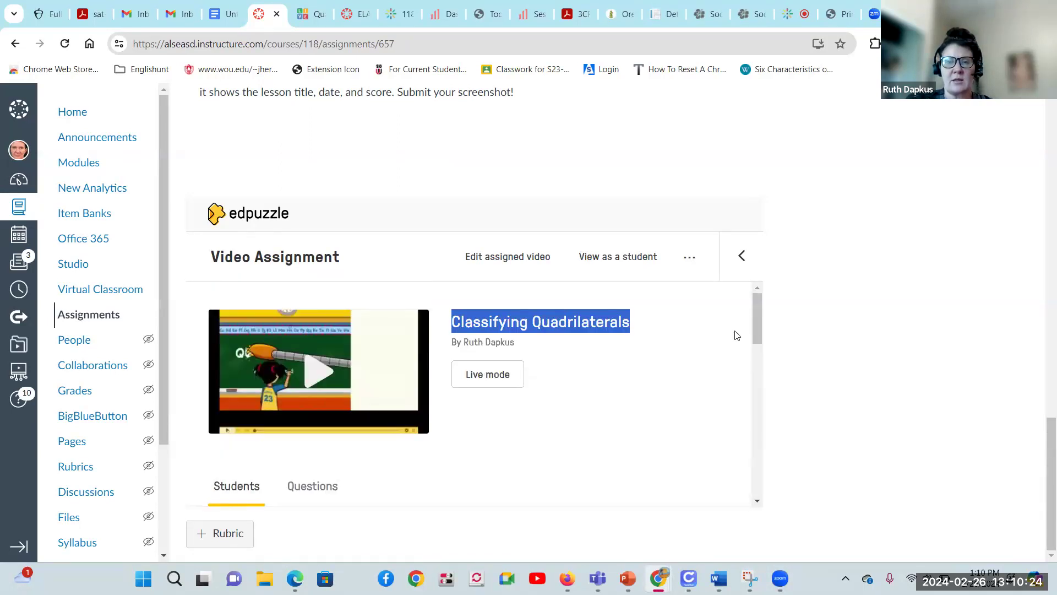
pyautogui.moveTo(632, 542)
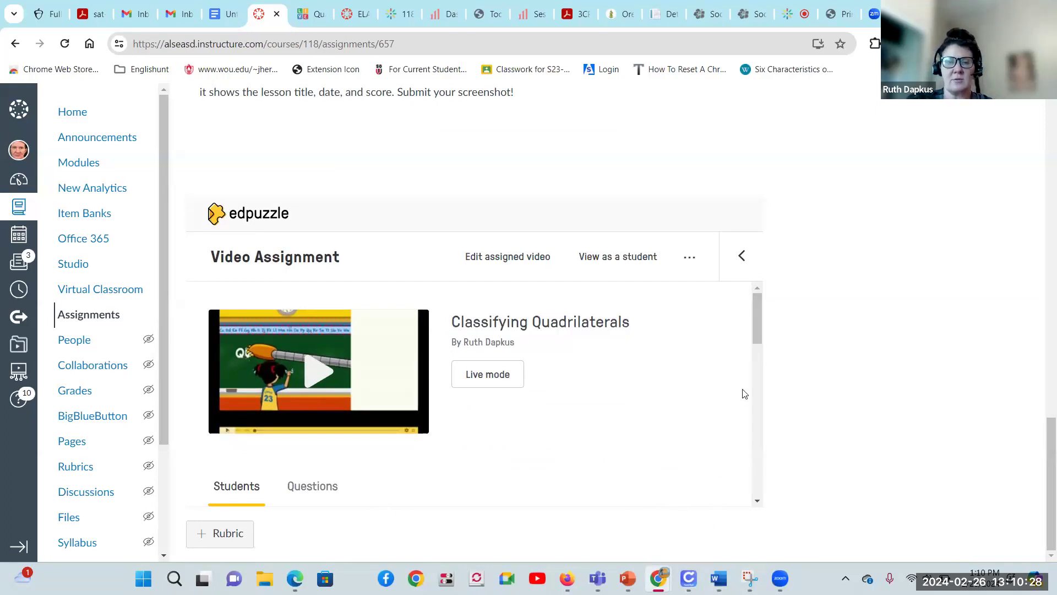
pyautogui.scroll(-3)
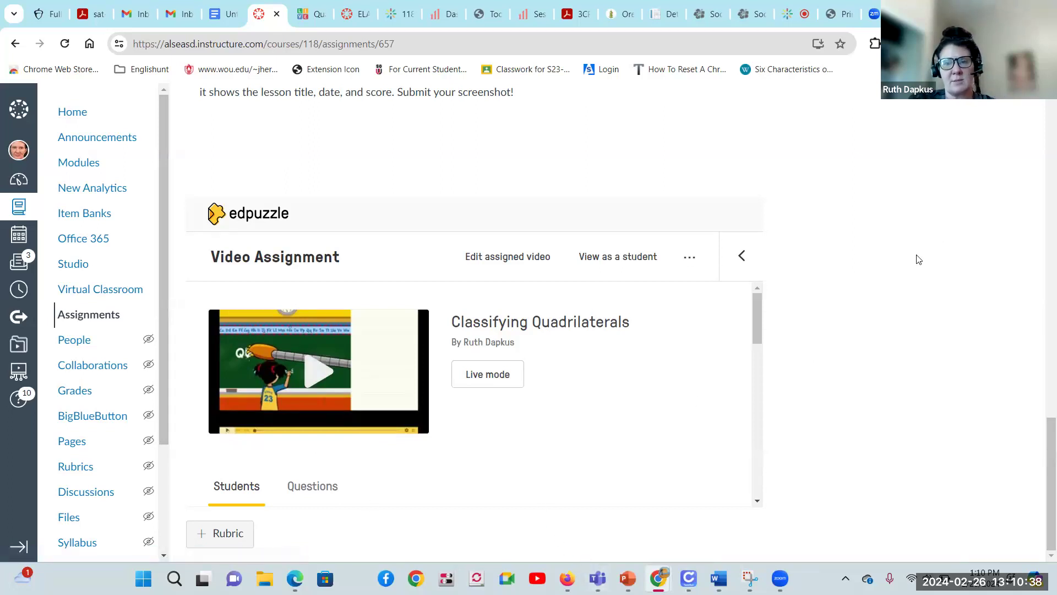
pyautogui.moveTo(956, 318)
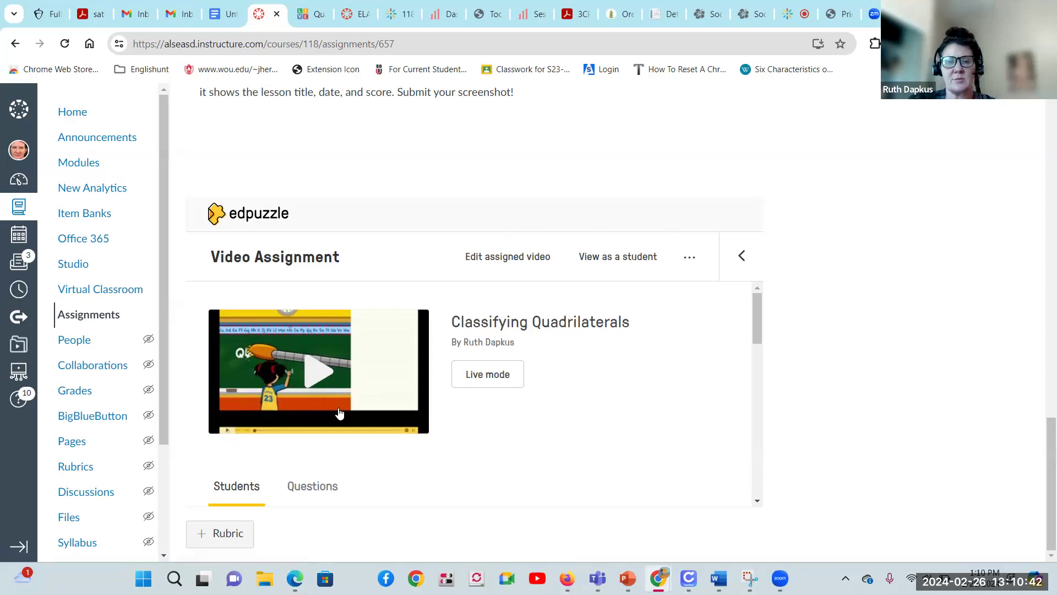
pyautogui.moveTo(451, 518)
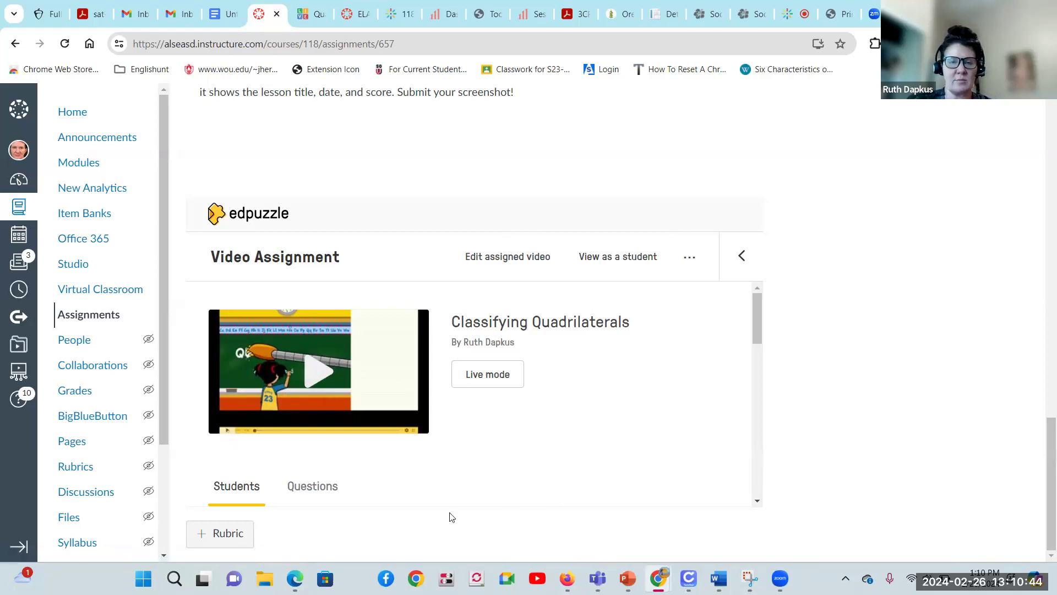
pyautogui.moveTo(590, 405)
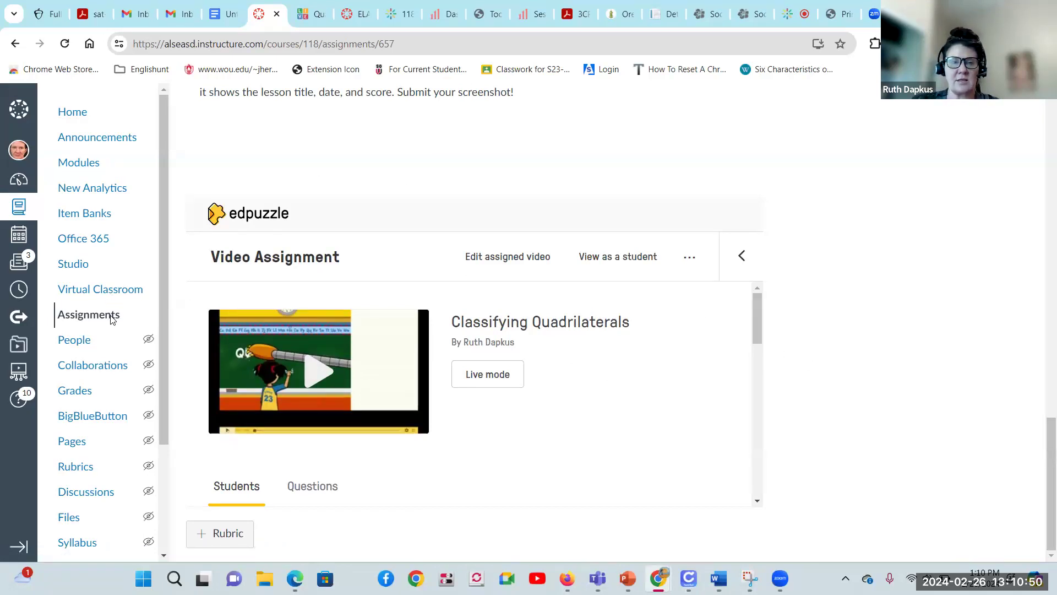
# Return to the Assignments list and locate Science Homework Week 24 near the end
pyautogui.click(88, 314)
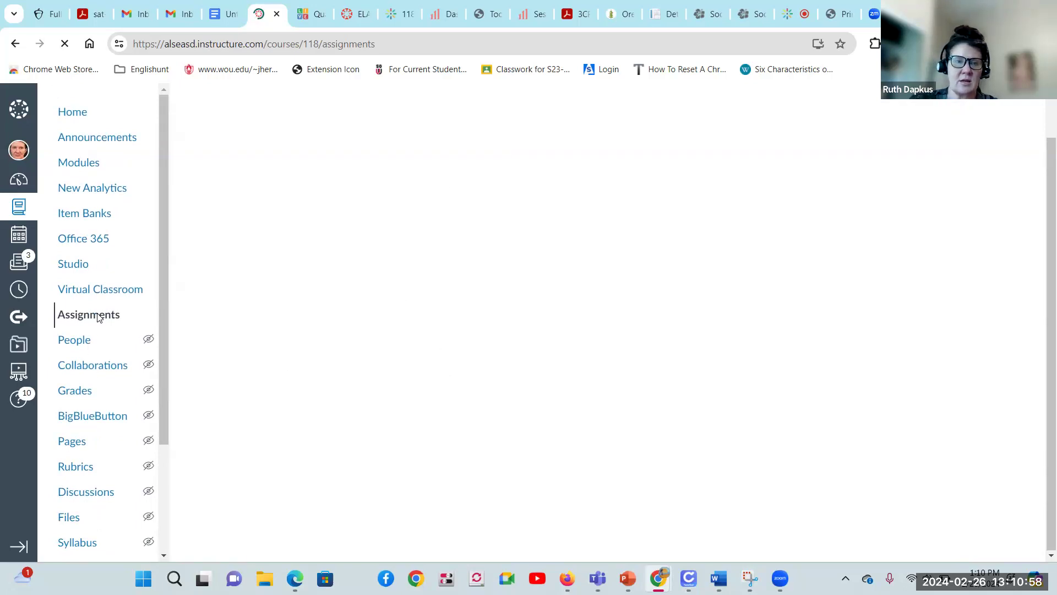
pyautogui.click(88, 314)
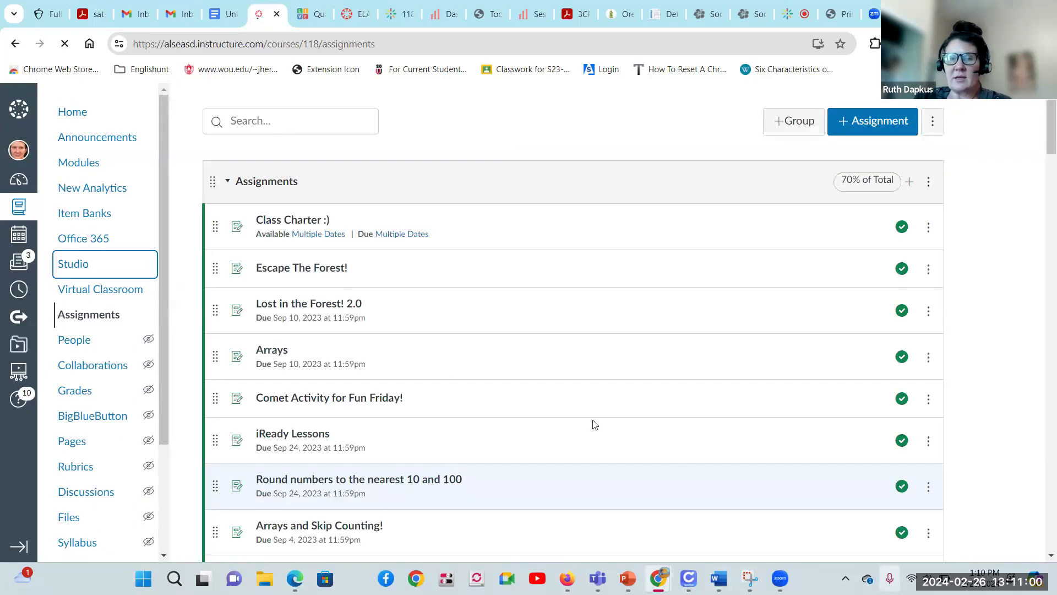
pyautogui.scroll(-3)
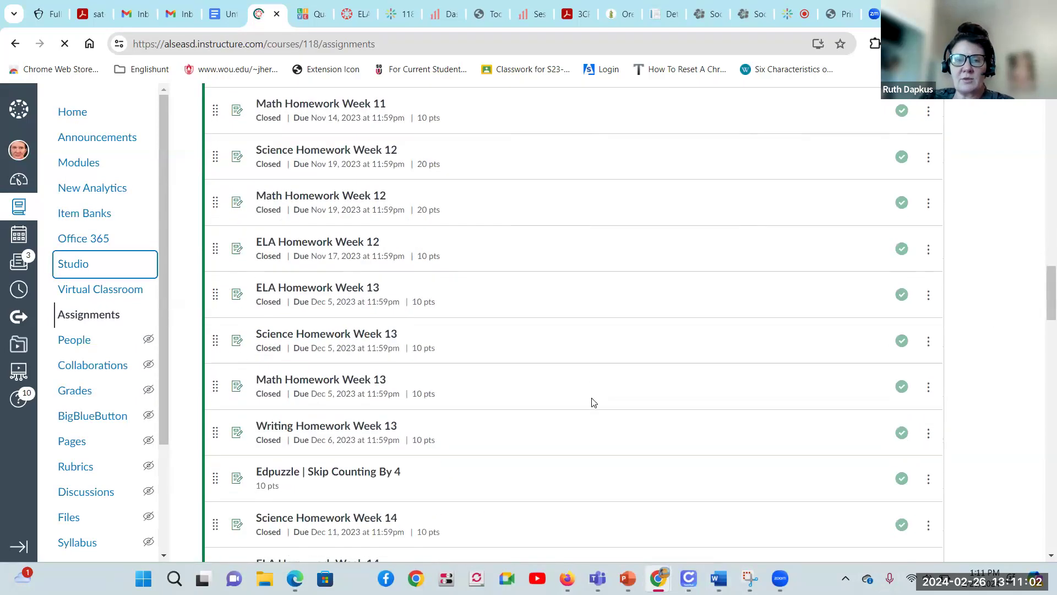
pyautogui.scroll(-3)
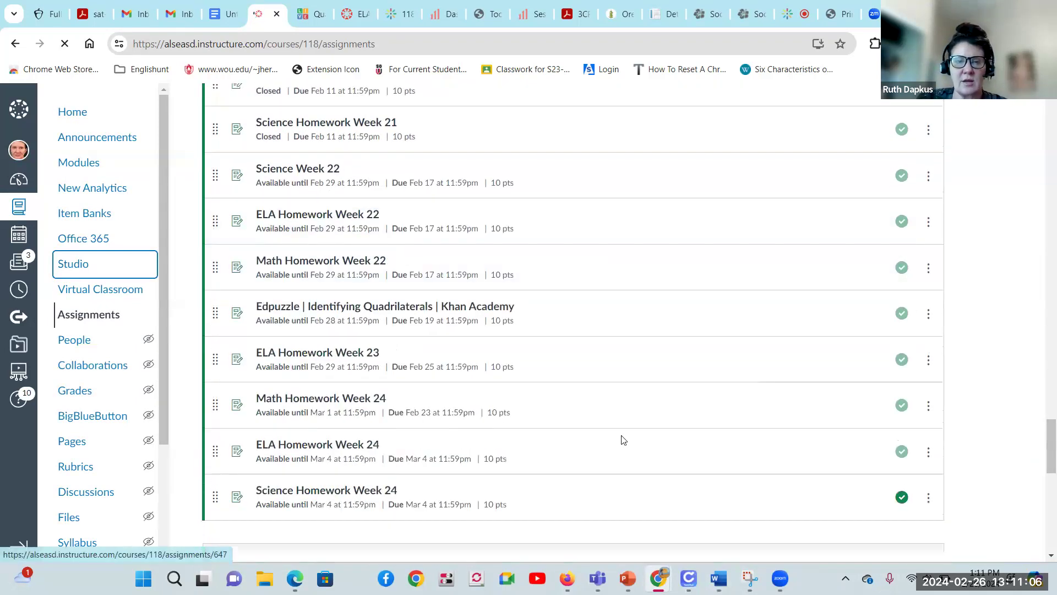
pyautogui.click(72, 263)
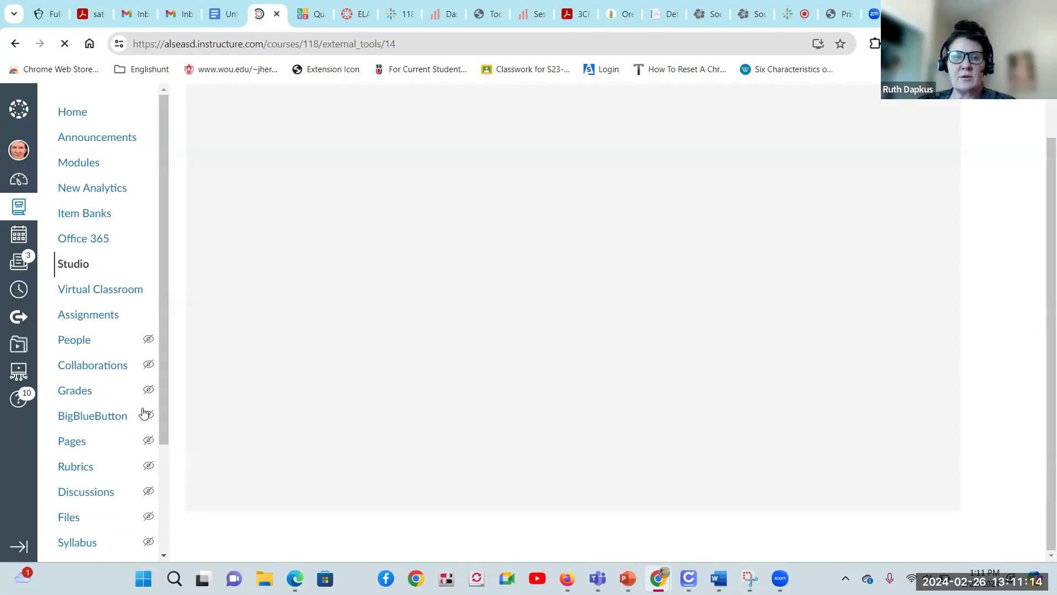
# Reload the Assignments list and open the Science Homework Week 24 assignment
pyautogui.click(88, 314)
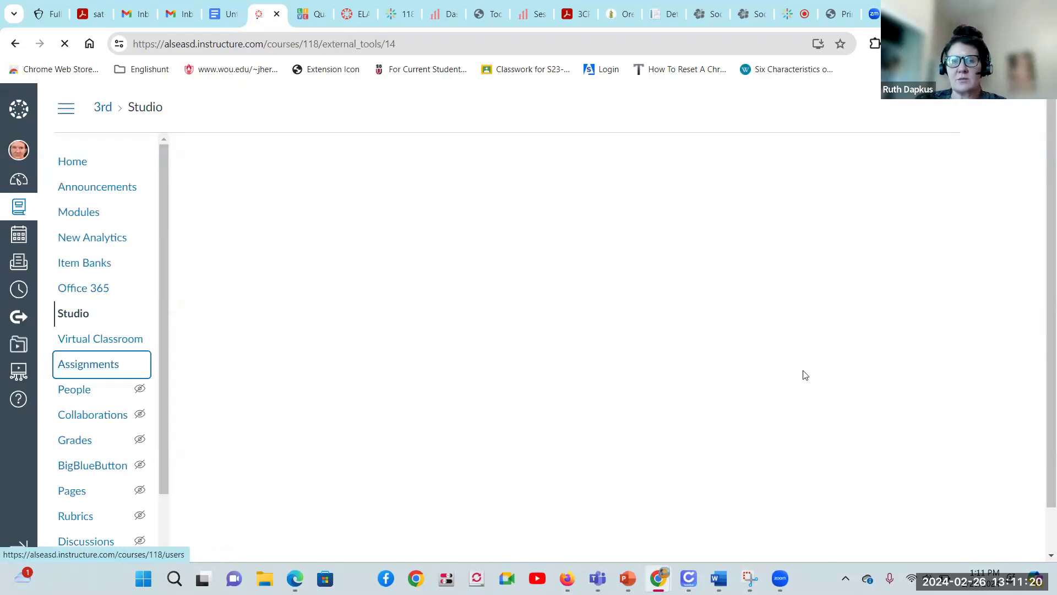
pyautogui.click(88, 364)
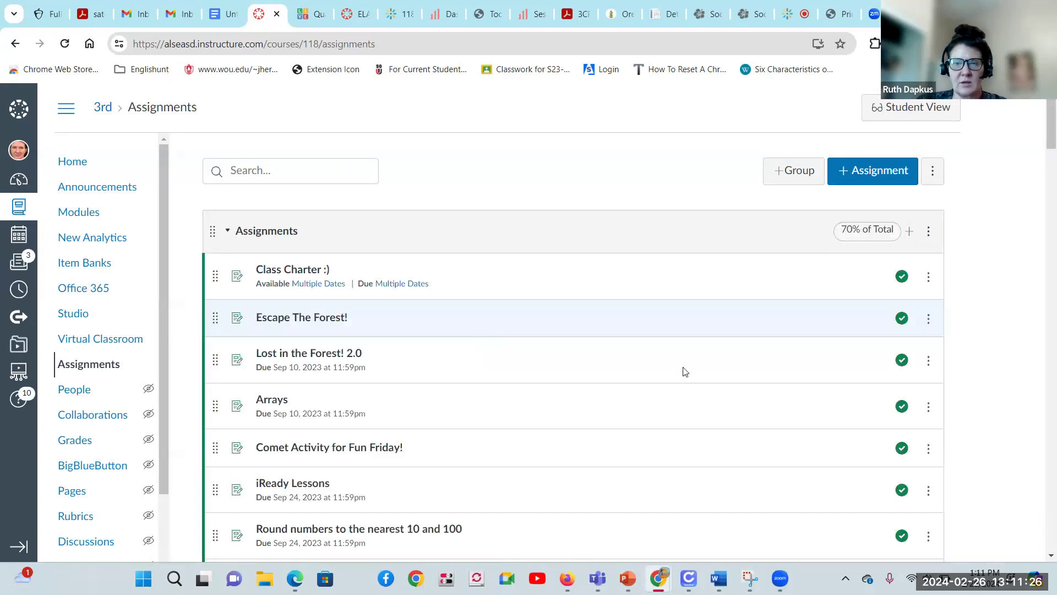
pyautogui.scroll(-3)
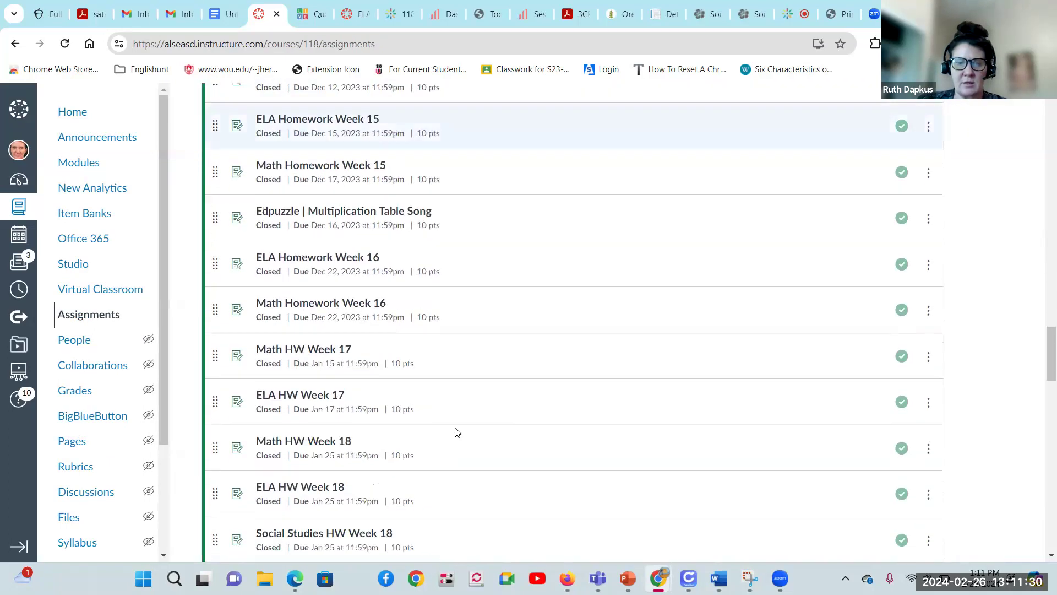
pyautogui.scroll(-3)
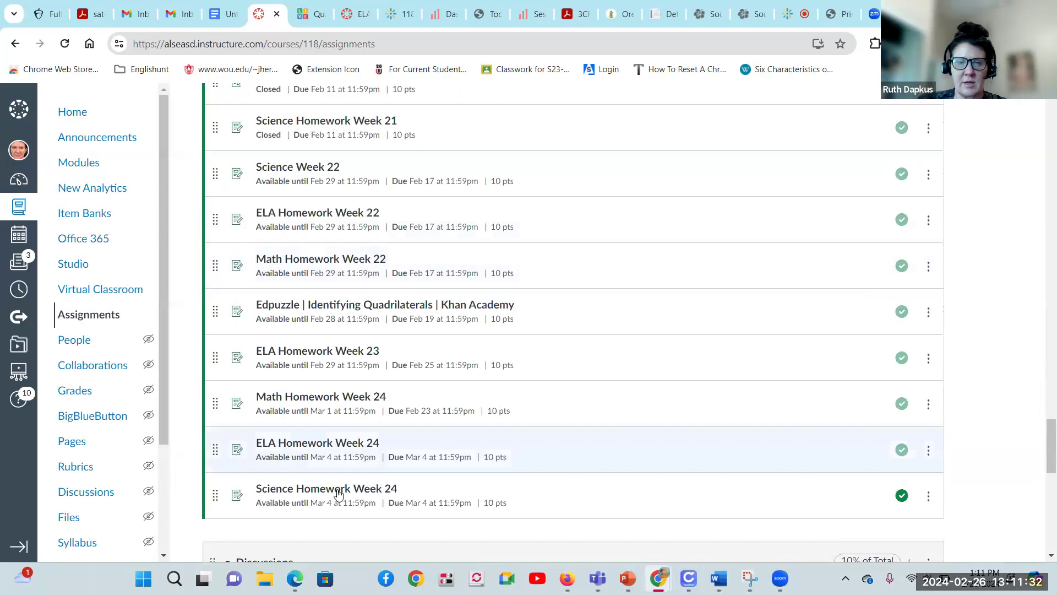
pyautogui.click(326, 488)
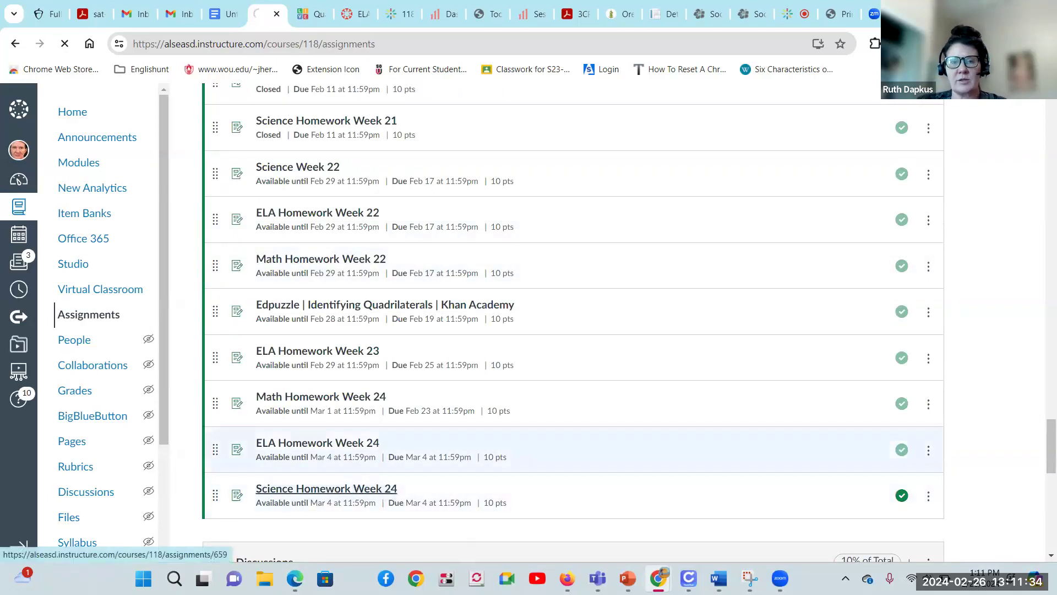
# Review the Mystery Science bridge lesson description and switch to Student View
pyautogui.click(326, 488)
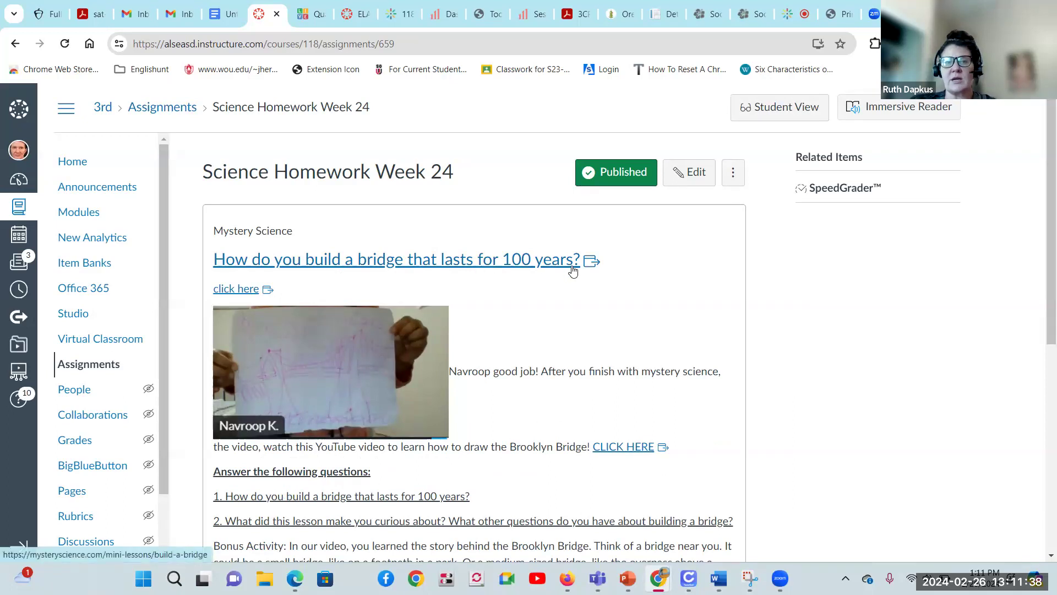
pyautogui.moveTo(314, 394)
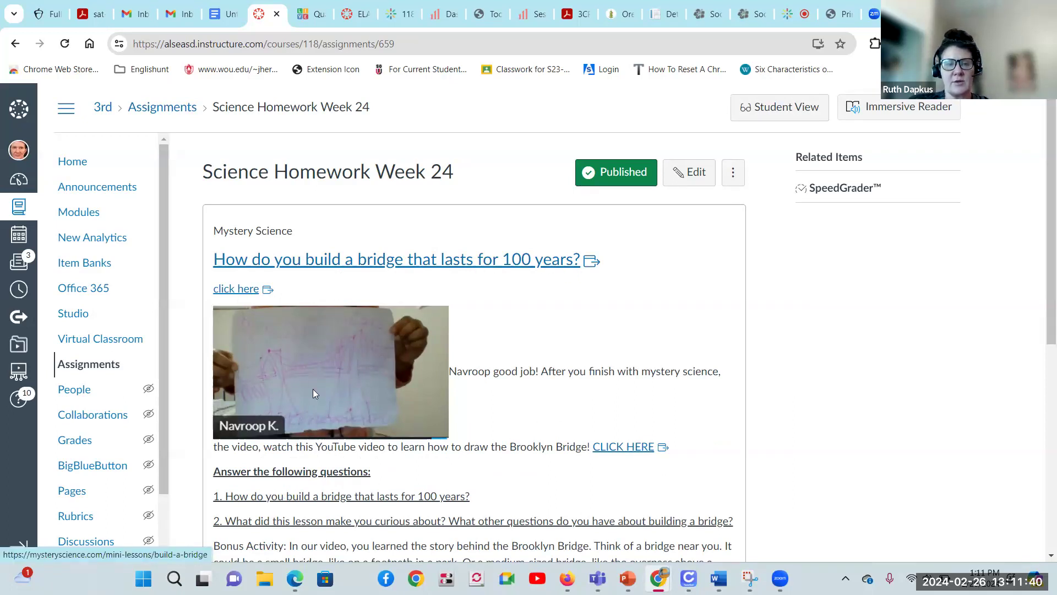
pyautogui.moveTo(496, 386)
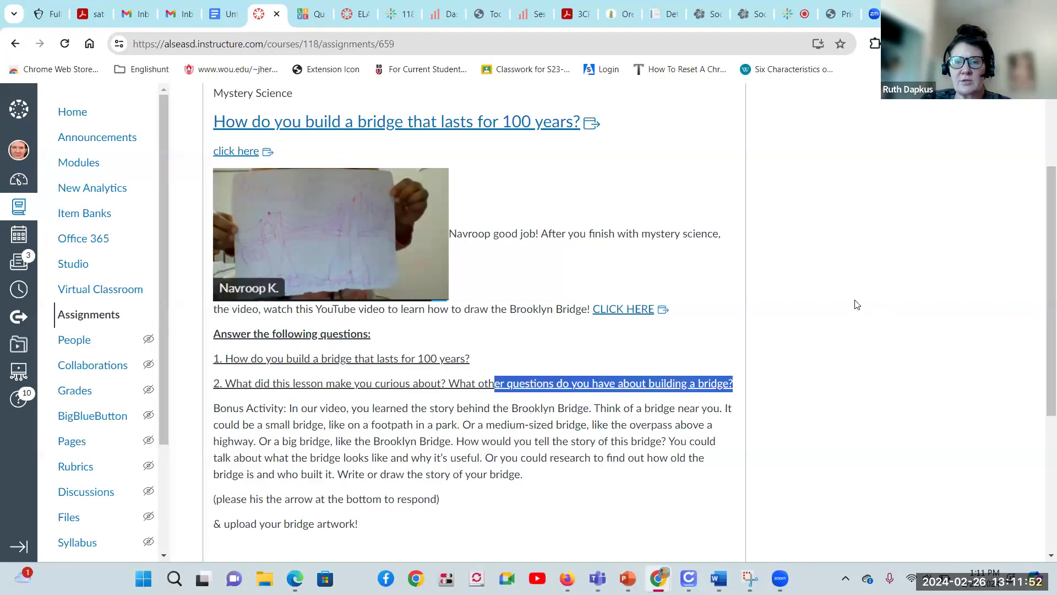
pyautogui.scroll(-3)
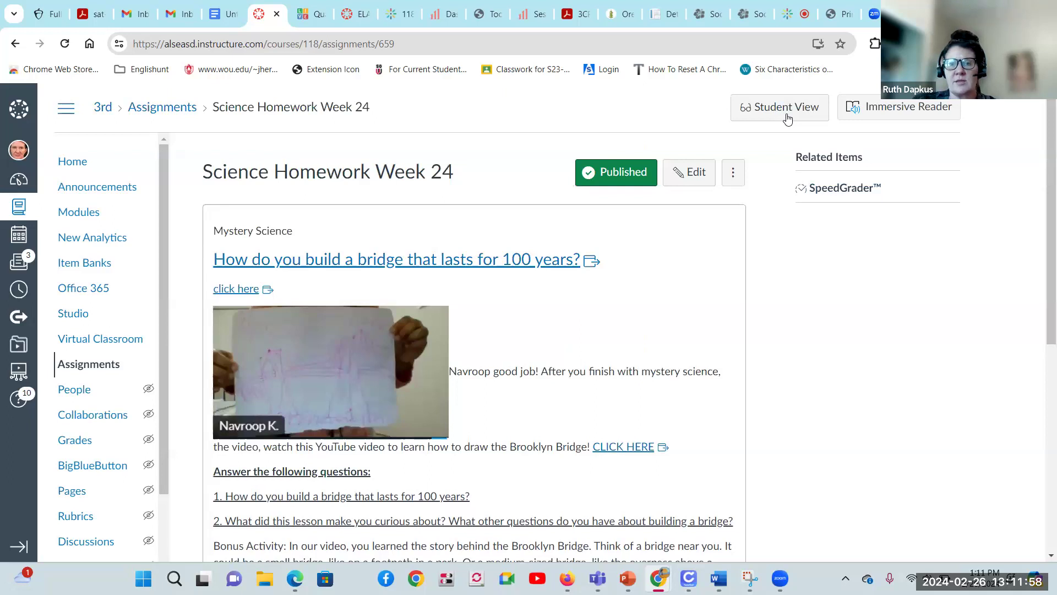
pyautogui.click(779, 106)
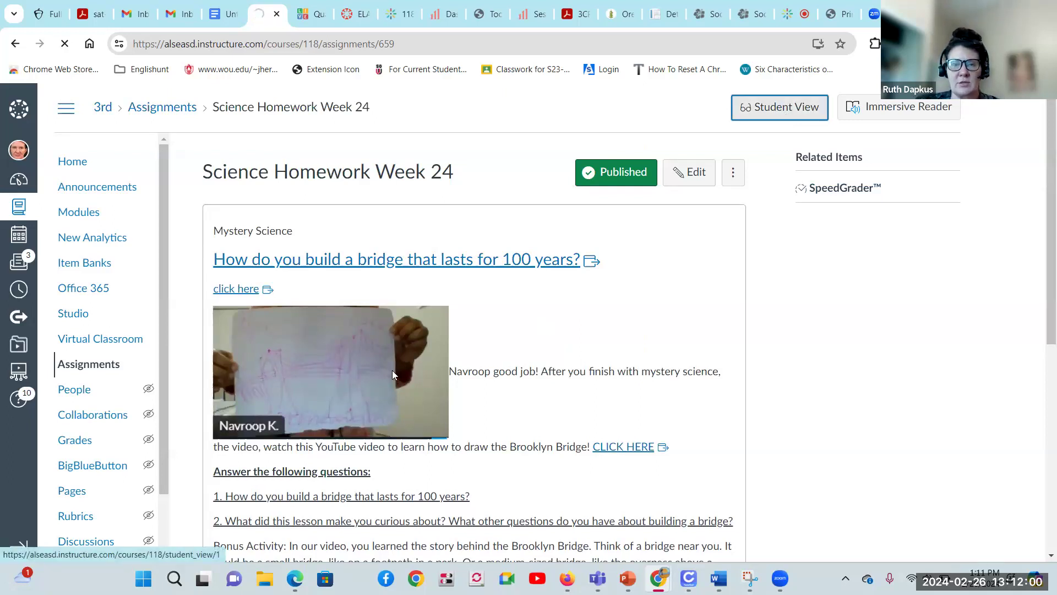
# As a student, start the assignment and choose Text Entry submission
pyautogui.click(778, 106)
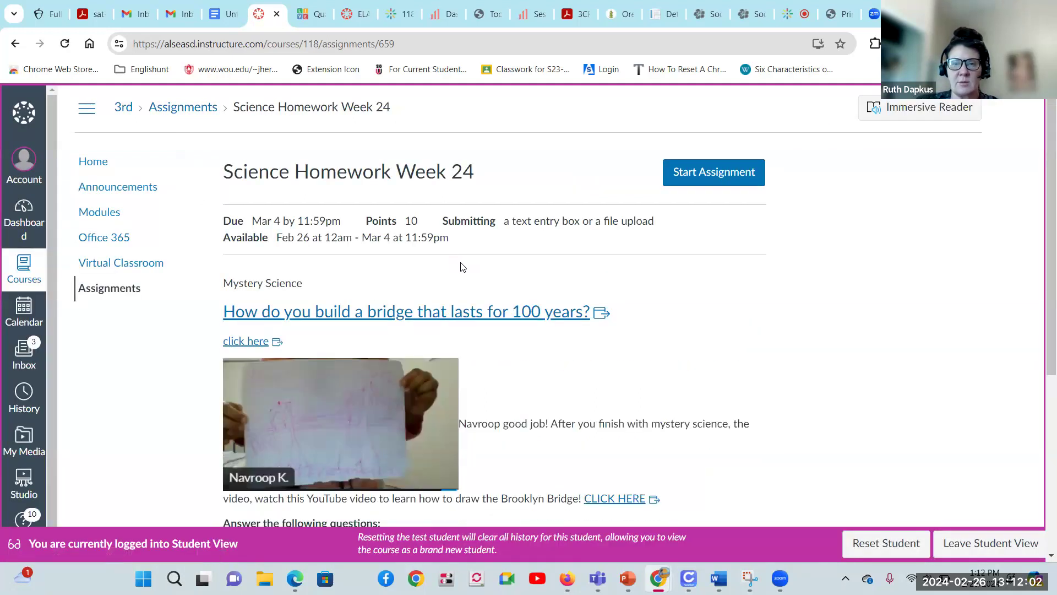
pyautogui.scroll(-3)
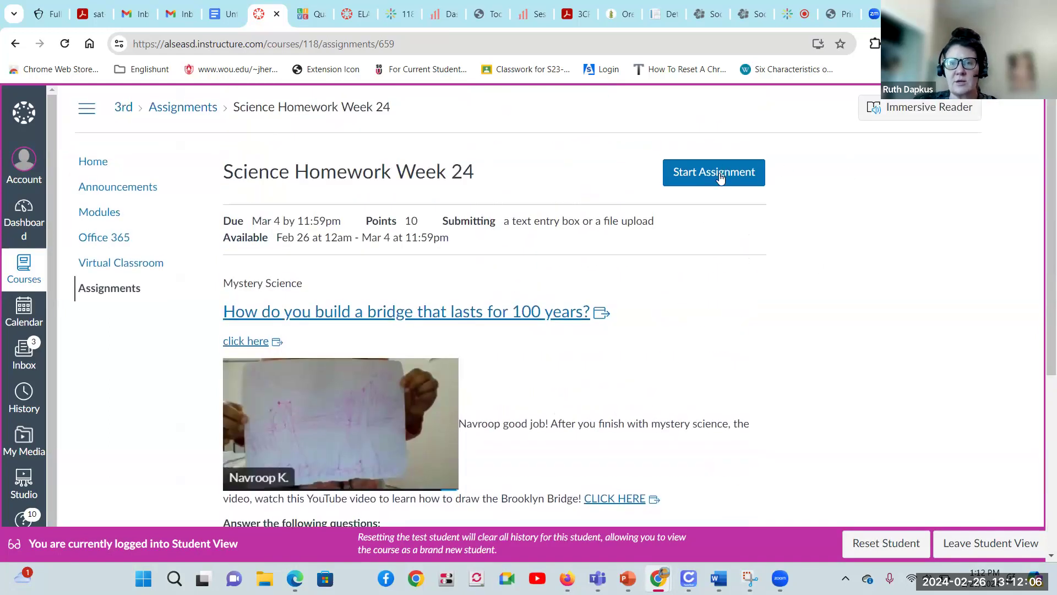
pyautogui.click(712, 171)
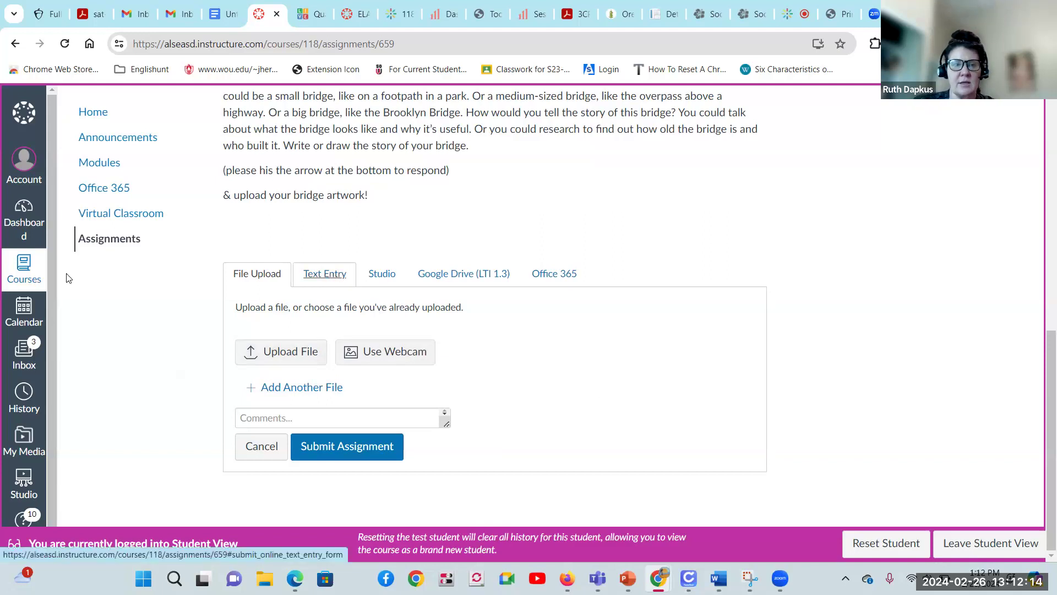
pyautogui.click(324, 273)
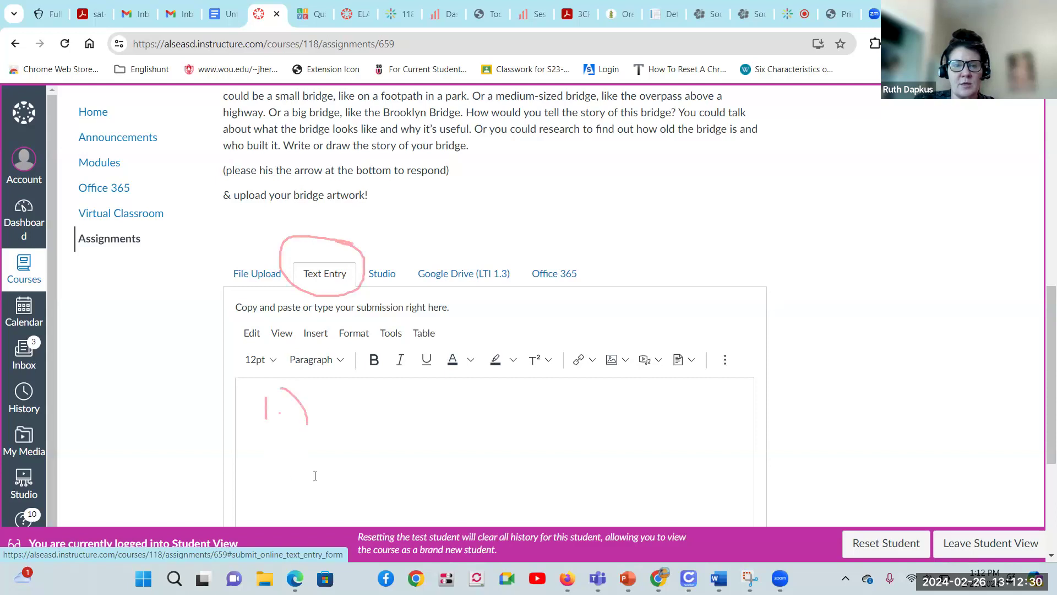
# Fill the answer box with "You use___" and "It makes me curious about___", then leave Student View
pyautogui.click(314, 476)
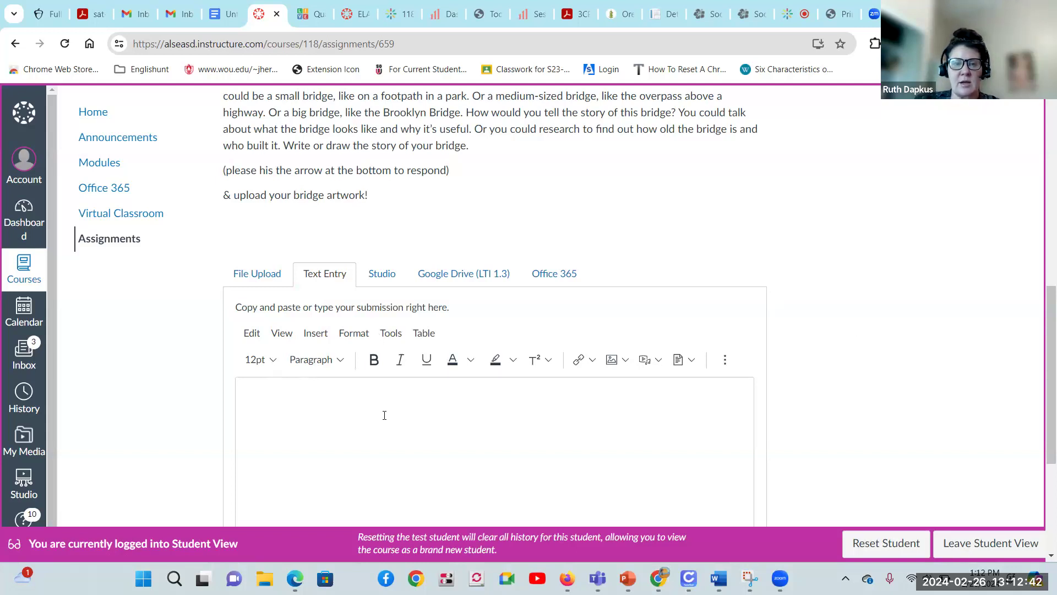
pyautogui.click(392, 409)
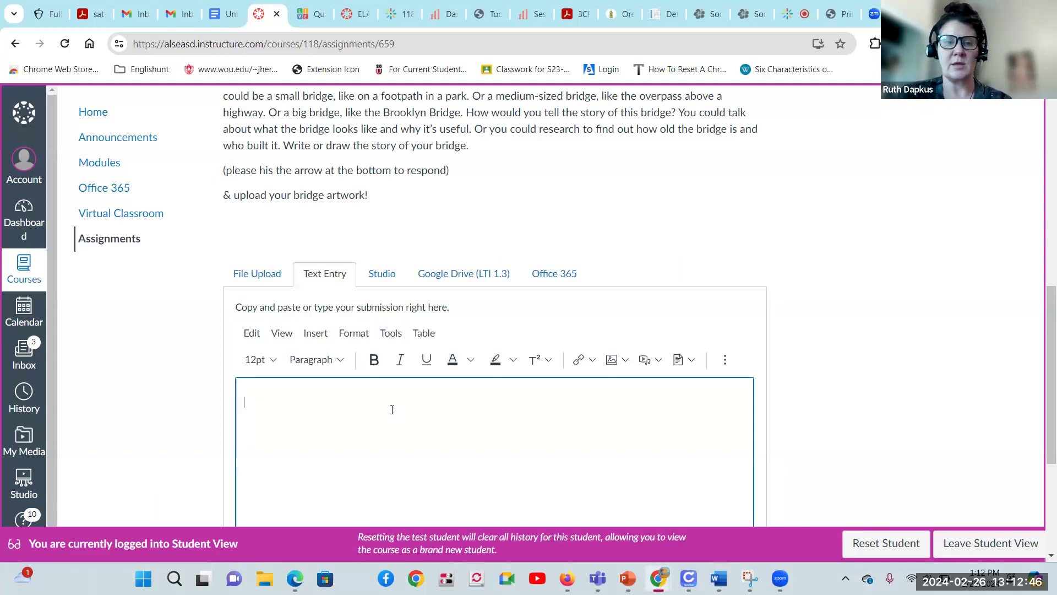
pyautogui.write('It makes me curious about___')
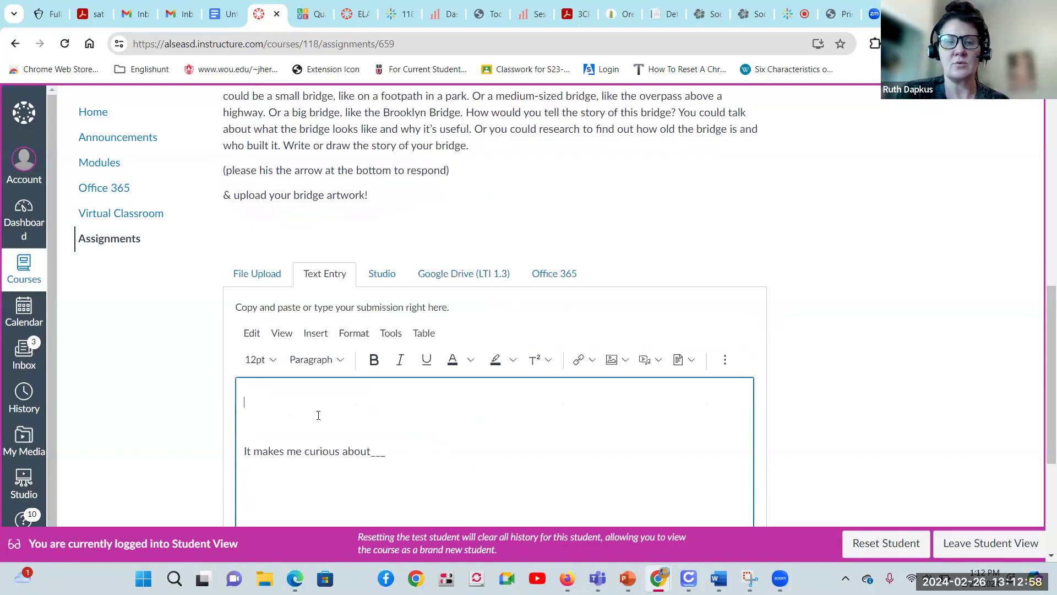
pyautogui.write('You y')
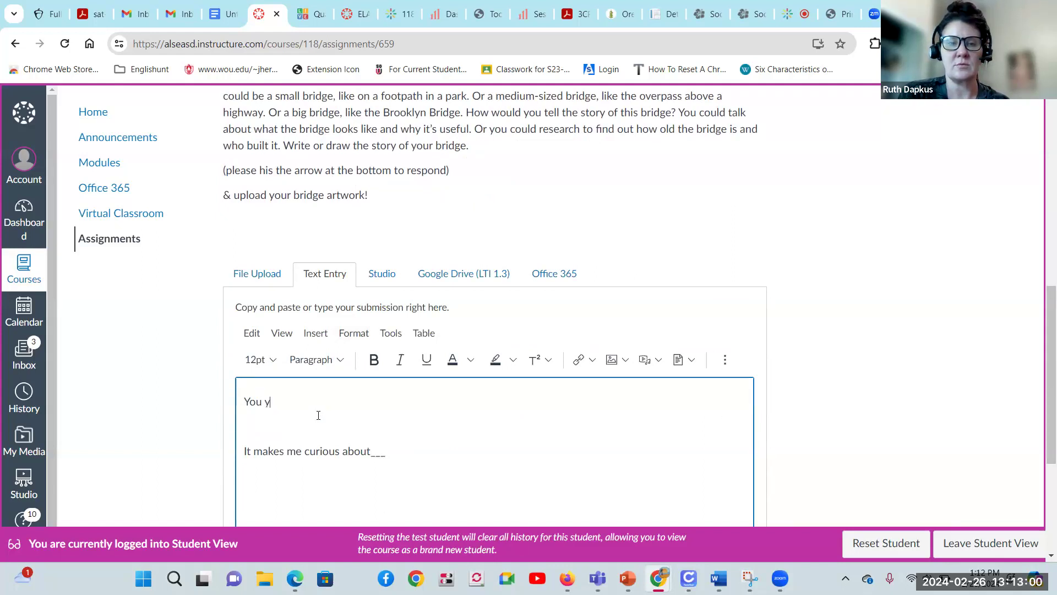
pyautogui.write('se')
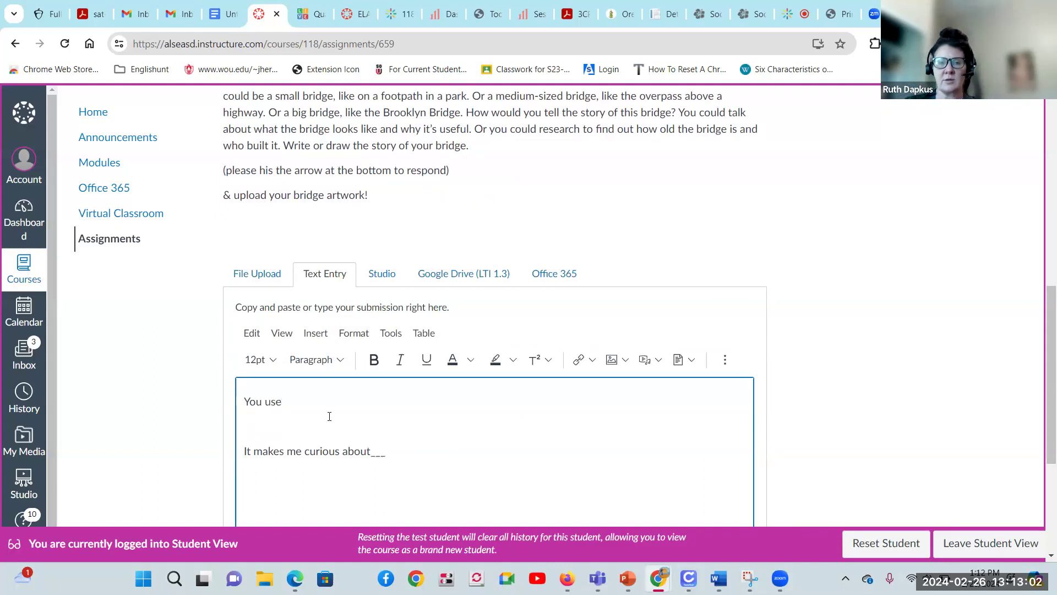
pyautogui.write('____')
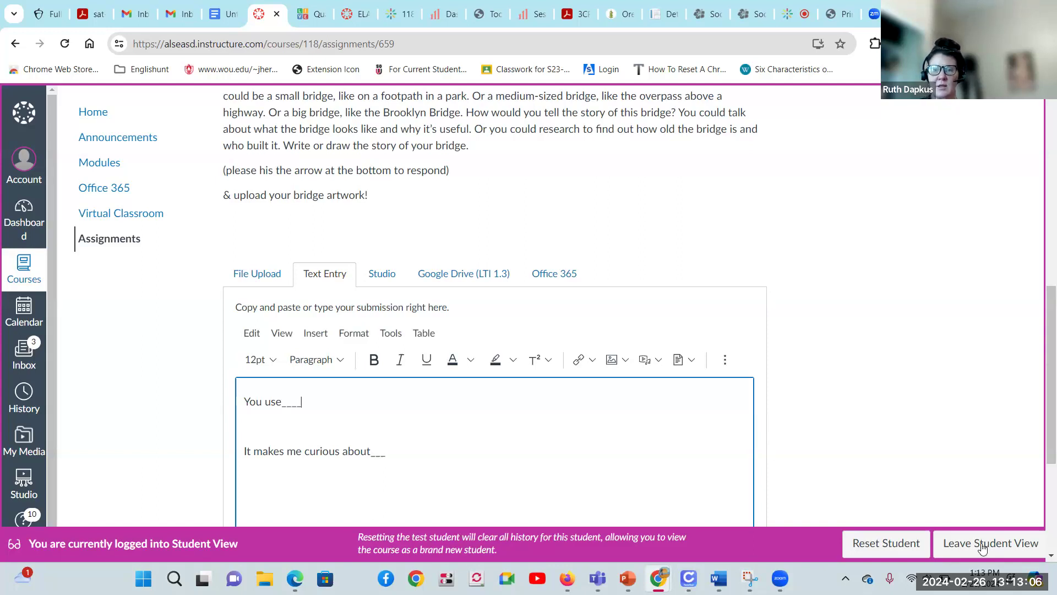
pyautogui.click(988, 543)
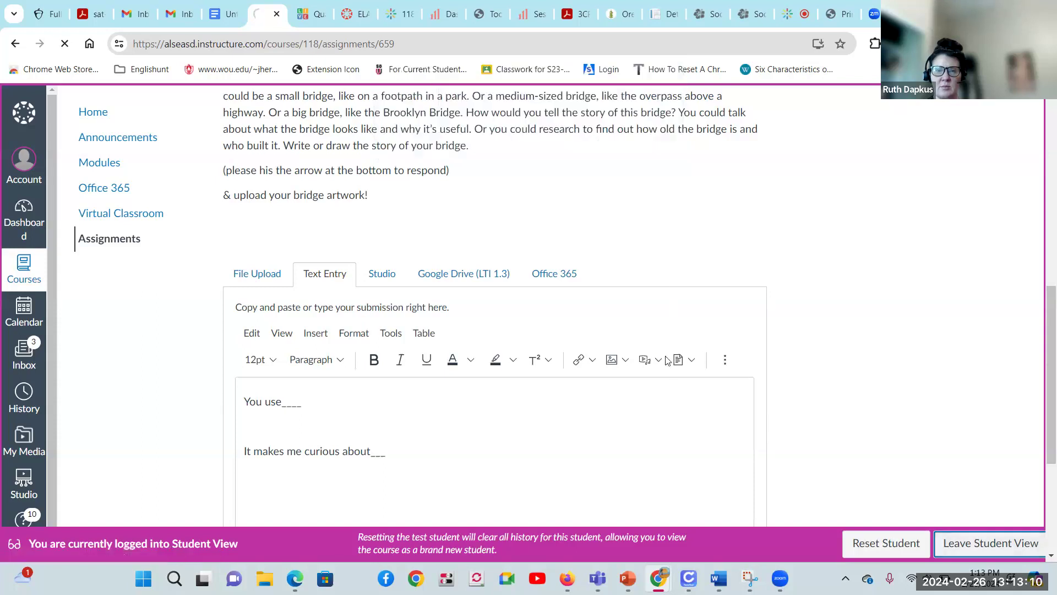
# Back in teacher view, scroll the Assignments list down to the writing-prompt discussions
pyautogui.click(990, 543)
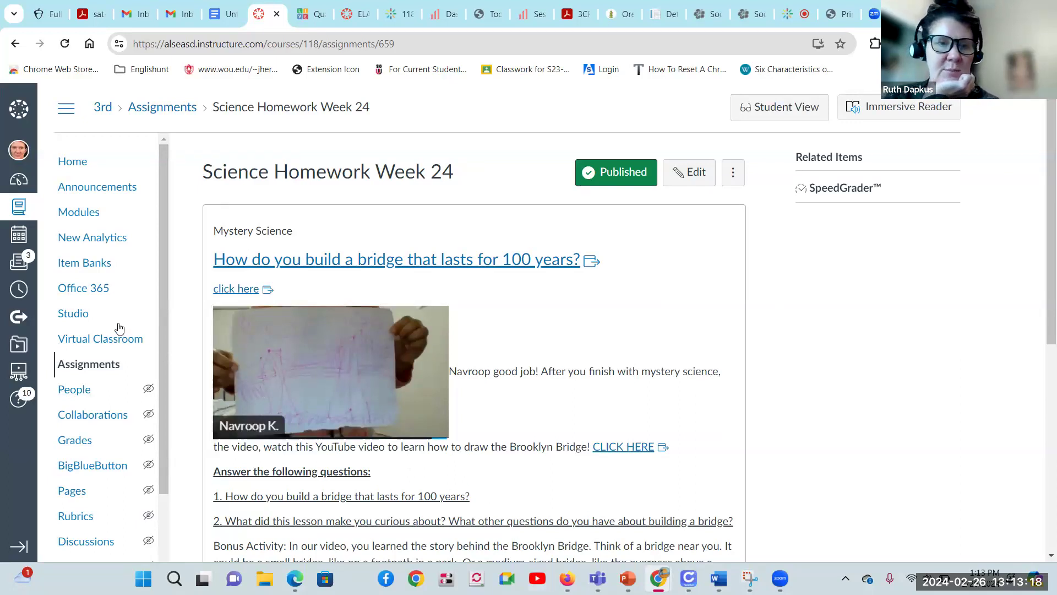
pyautogui.scroll(-3)
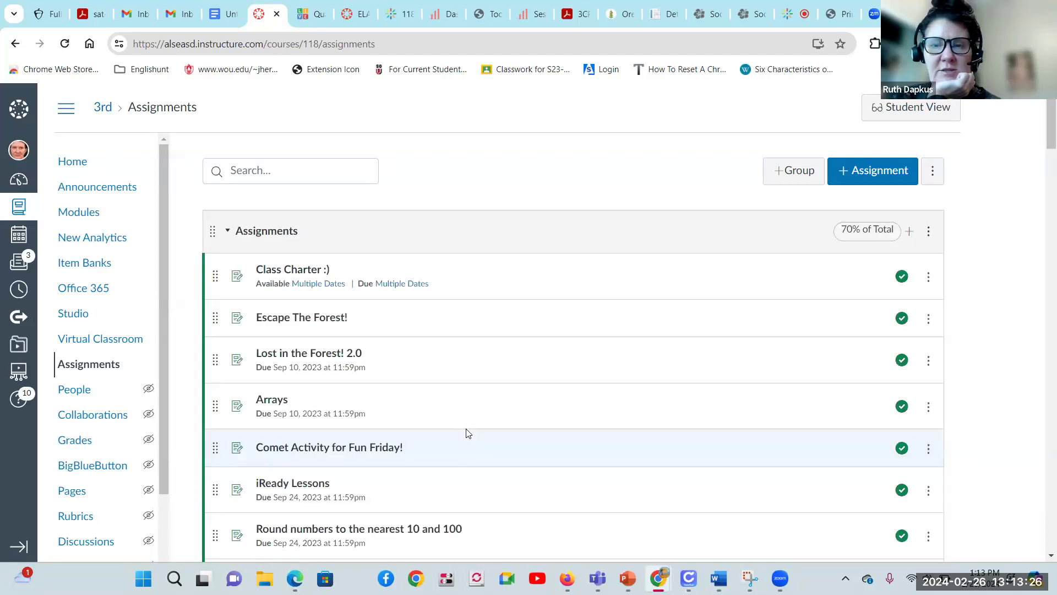
pyautogui.scroll(-3)
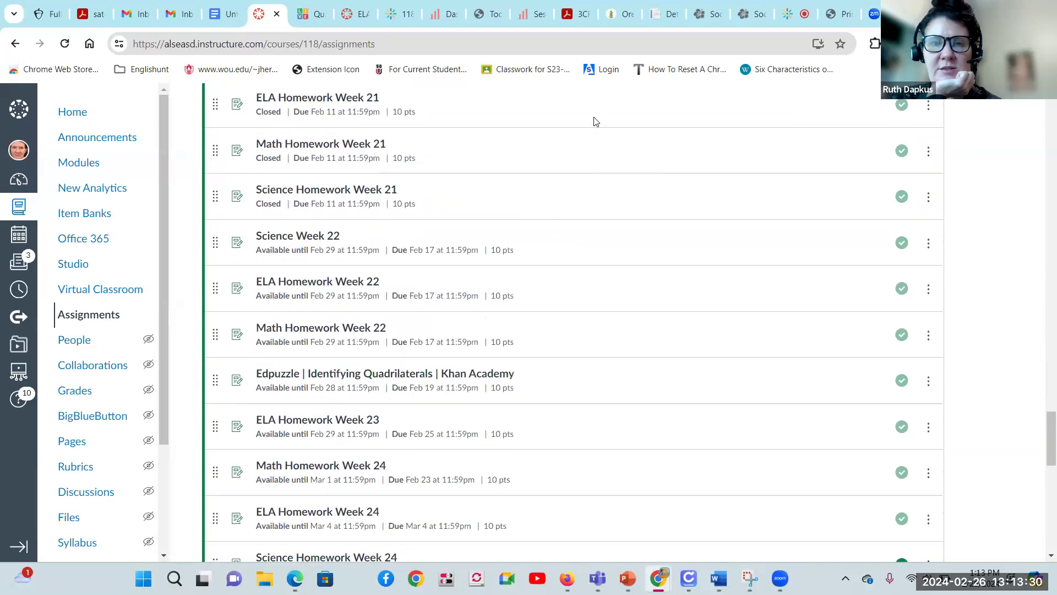
pyautogui.scroll(-3)
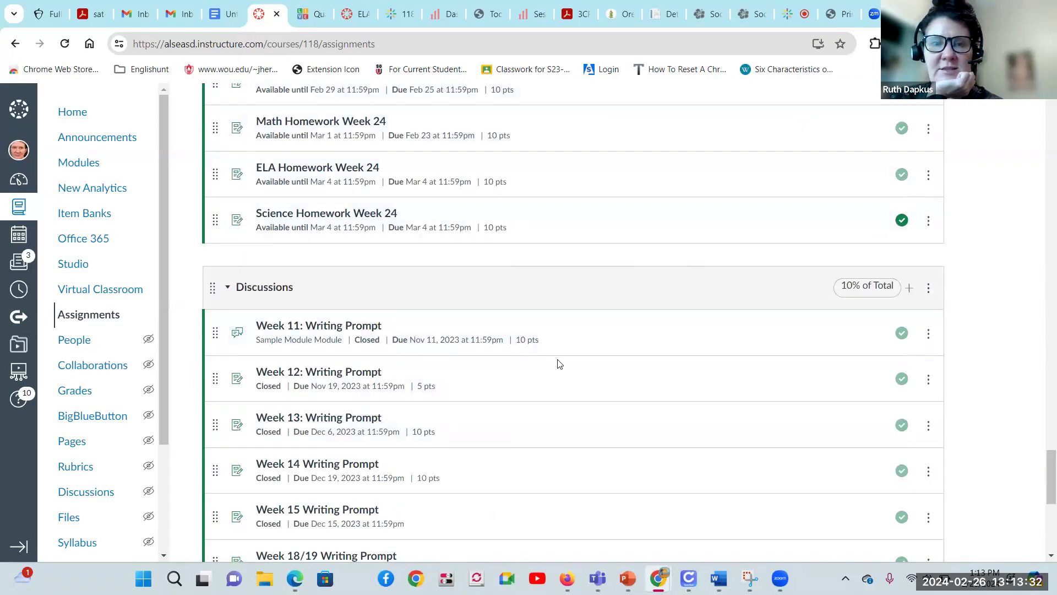